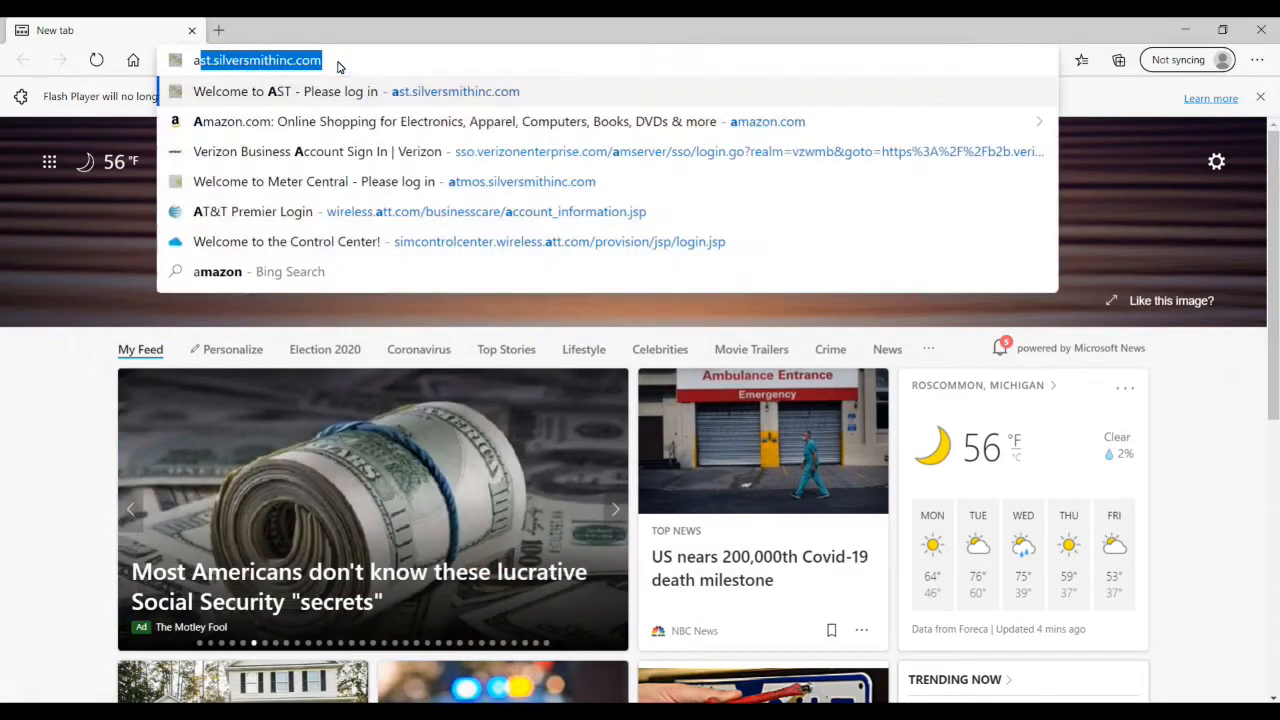
Go to the AST site in Edge and enter the username and password on the login page.
text(ast.silversmithinc.com)
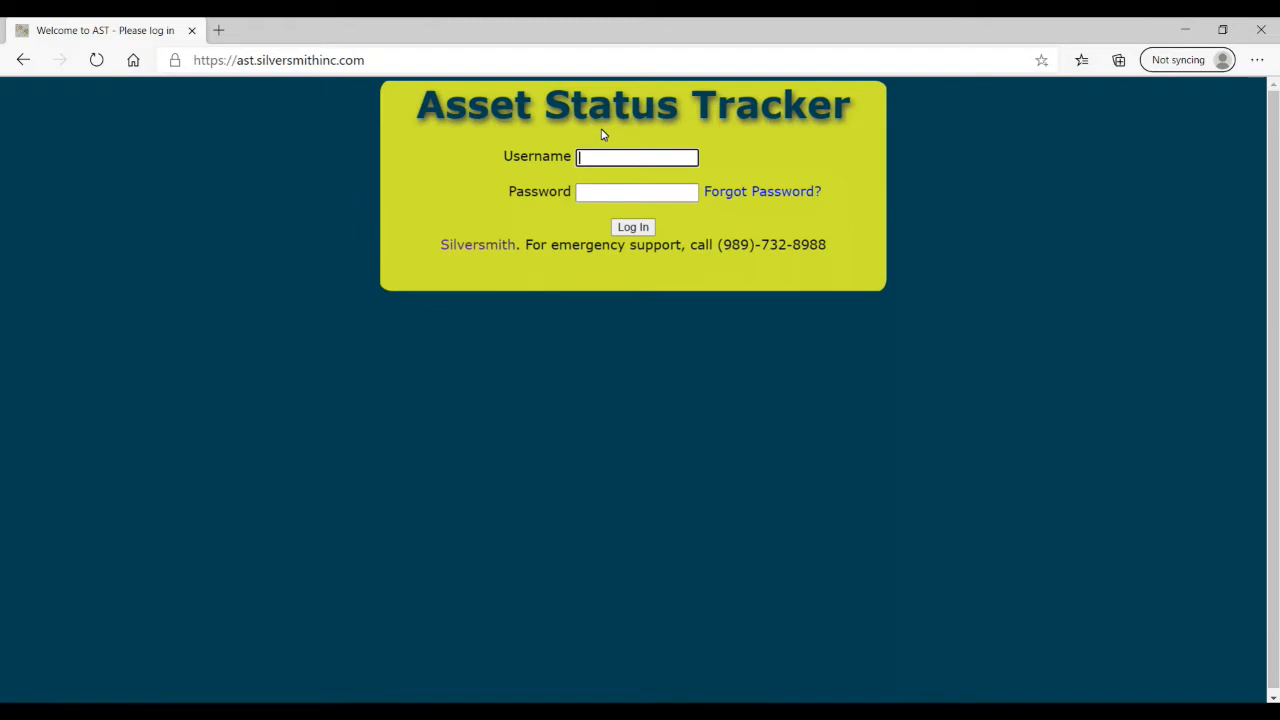
text(username)
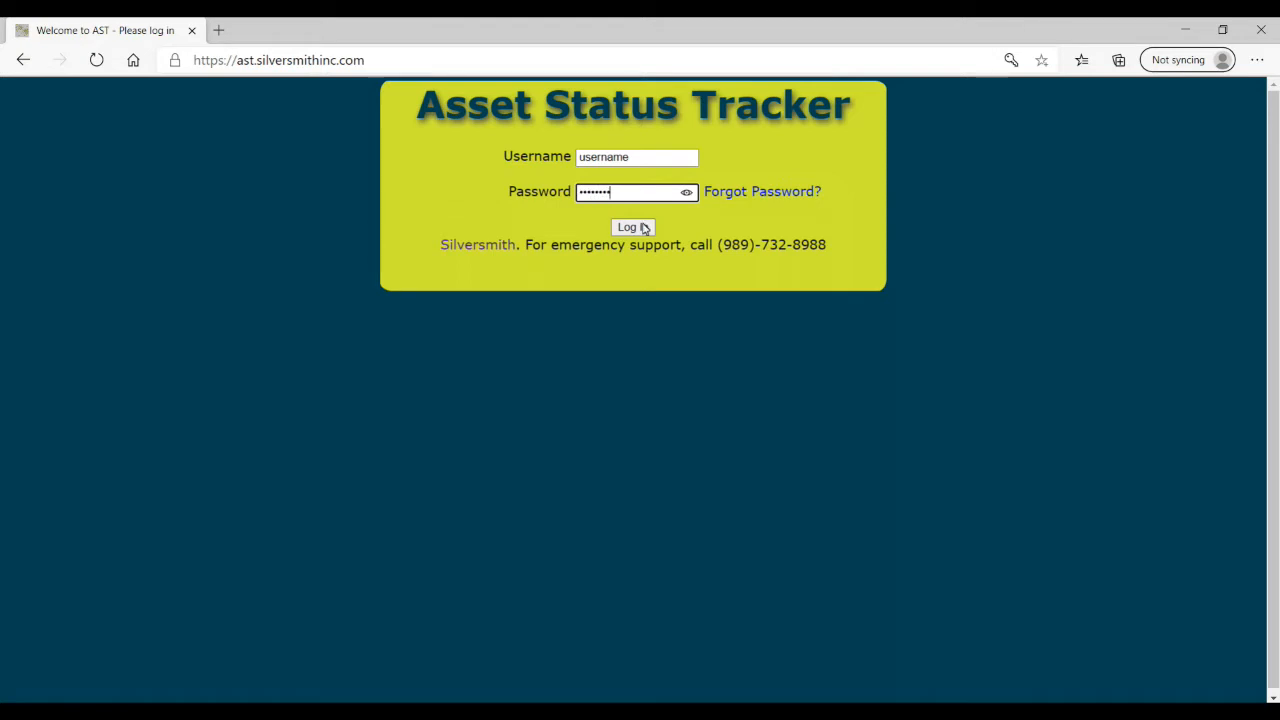
Log in, toggle the asset layers so only Hydrants show on the Anytown map, and show the legend.
click(632, 228)
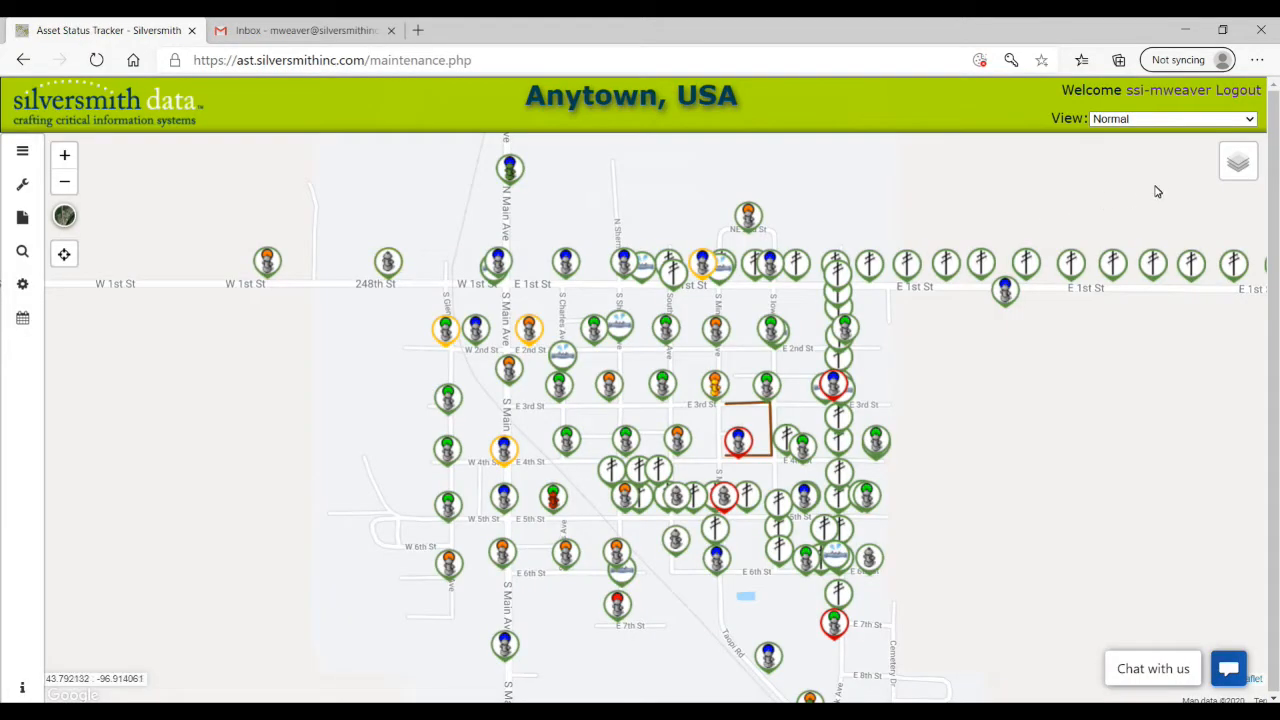
click(1238, 160)
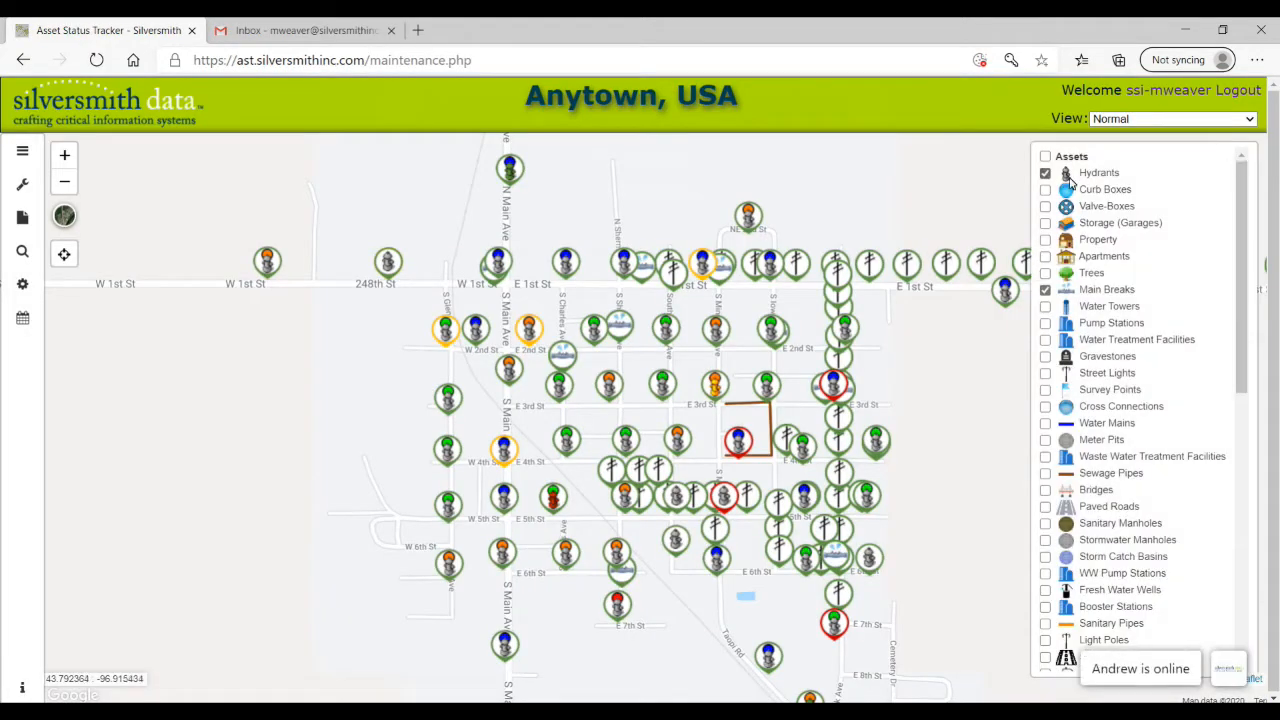
click(1044, 188)
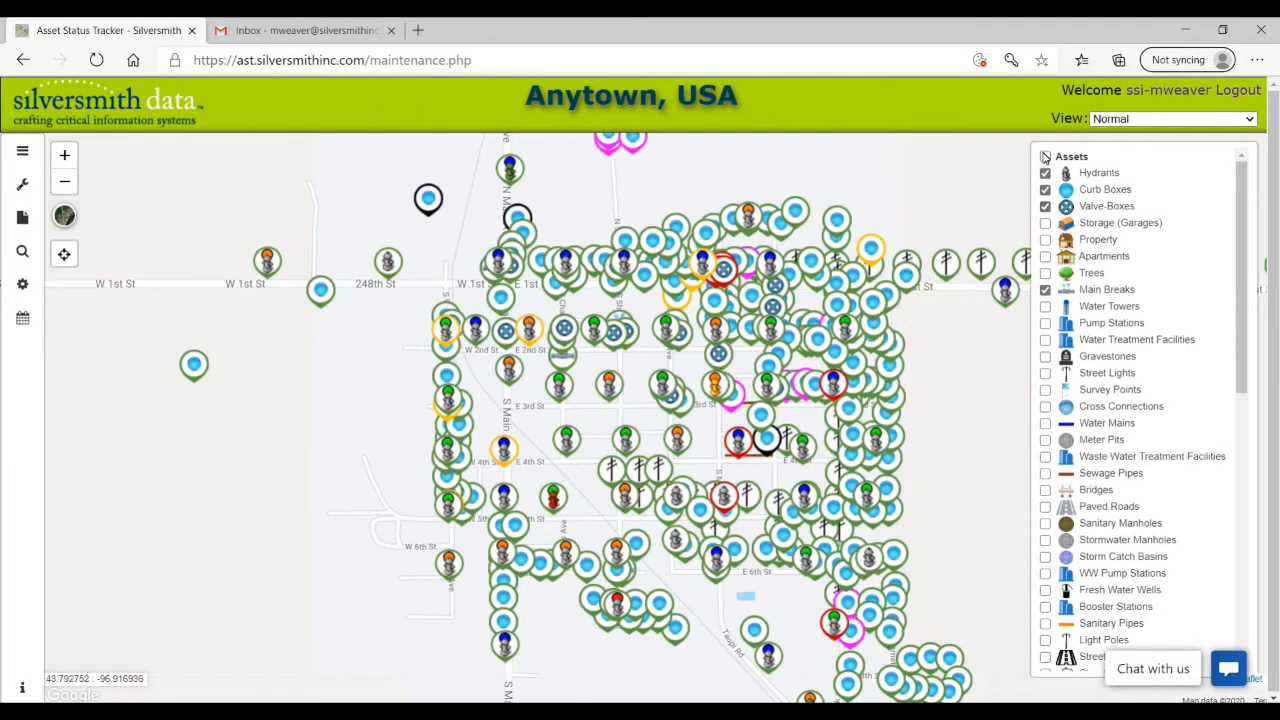
click(1044, 156)
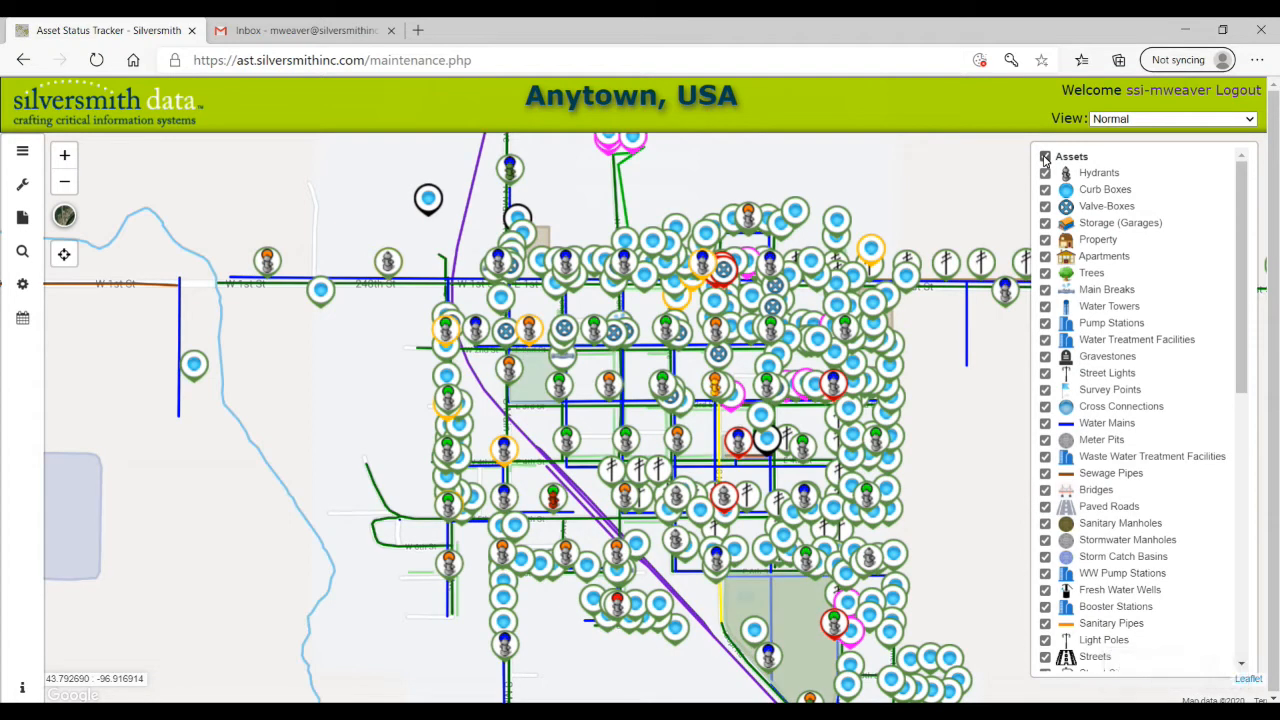
click(1044, 156)
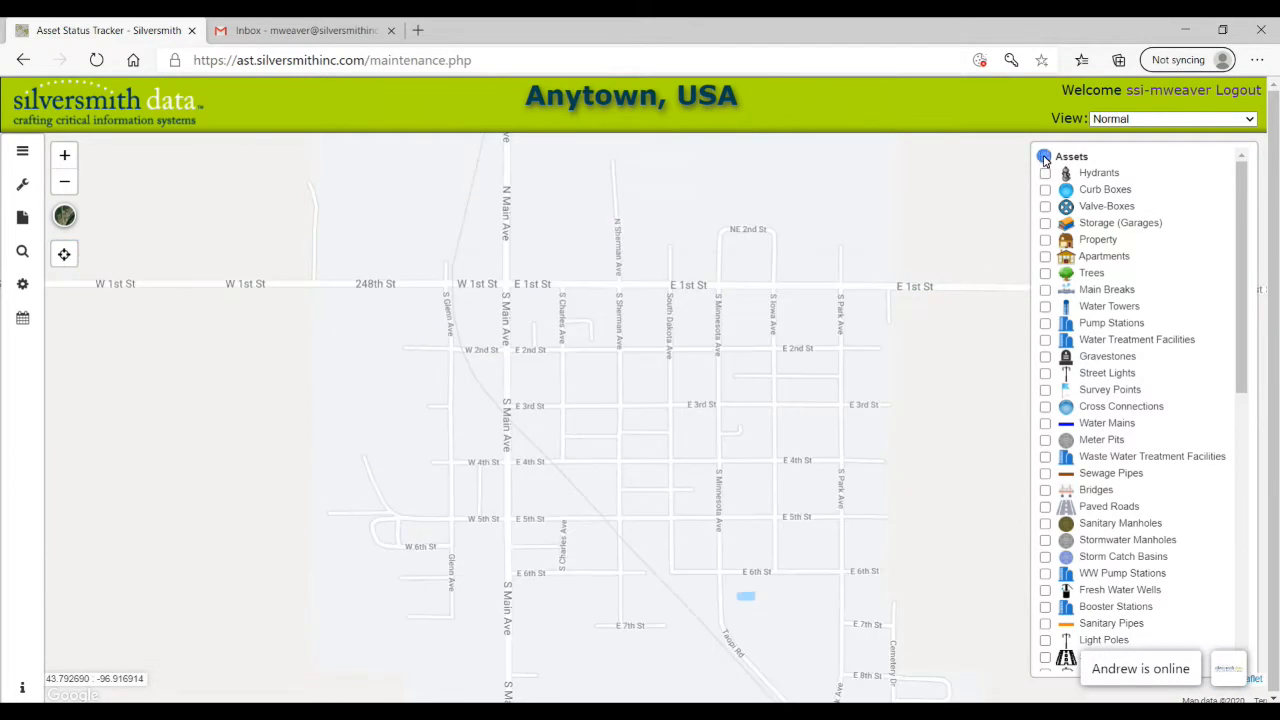
click(1044, 160)
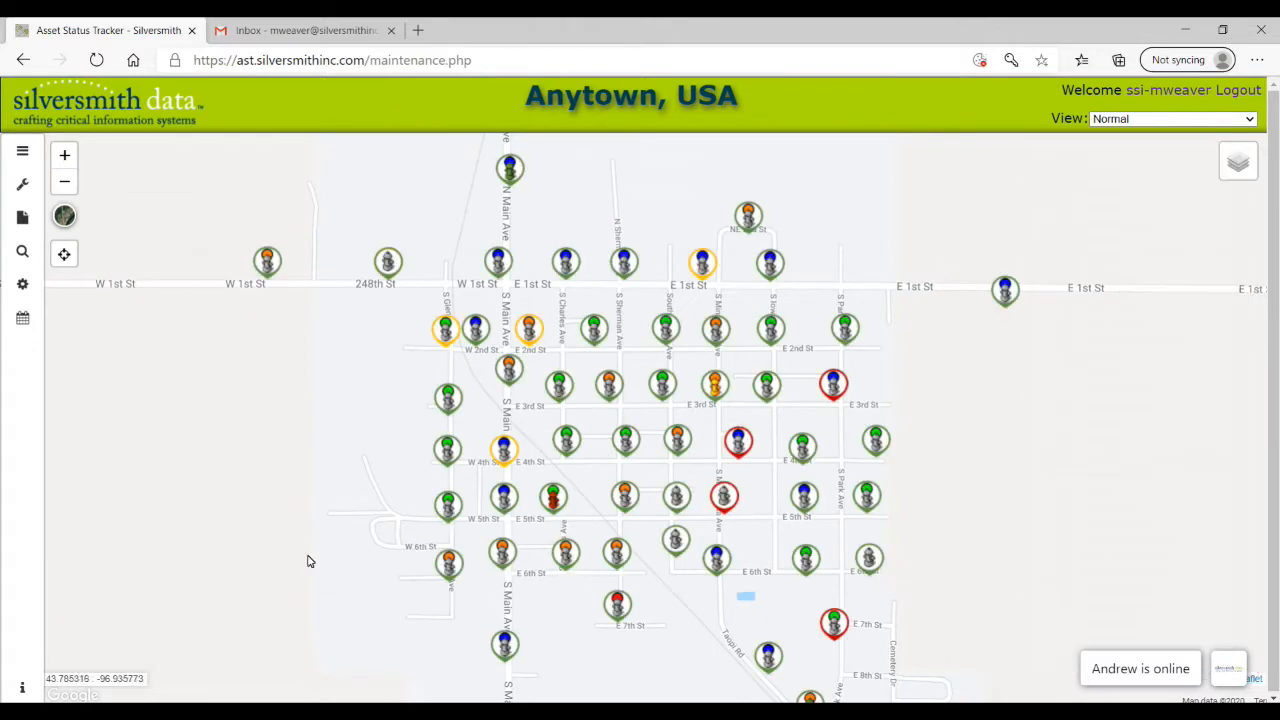
mouse_move(38, 684)
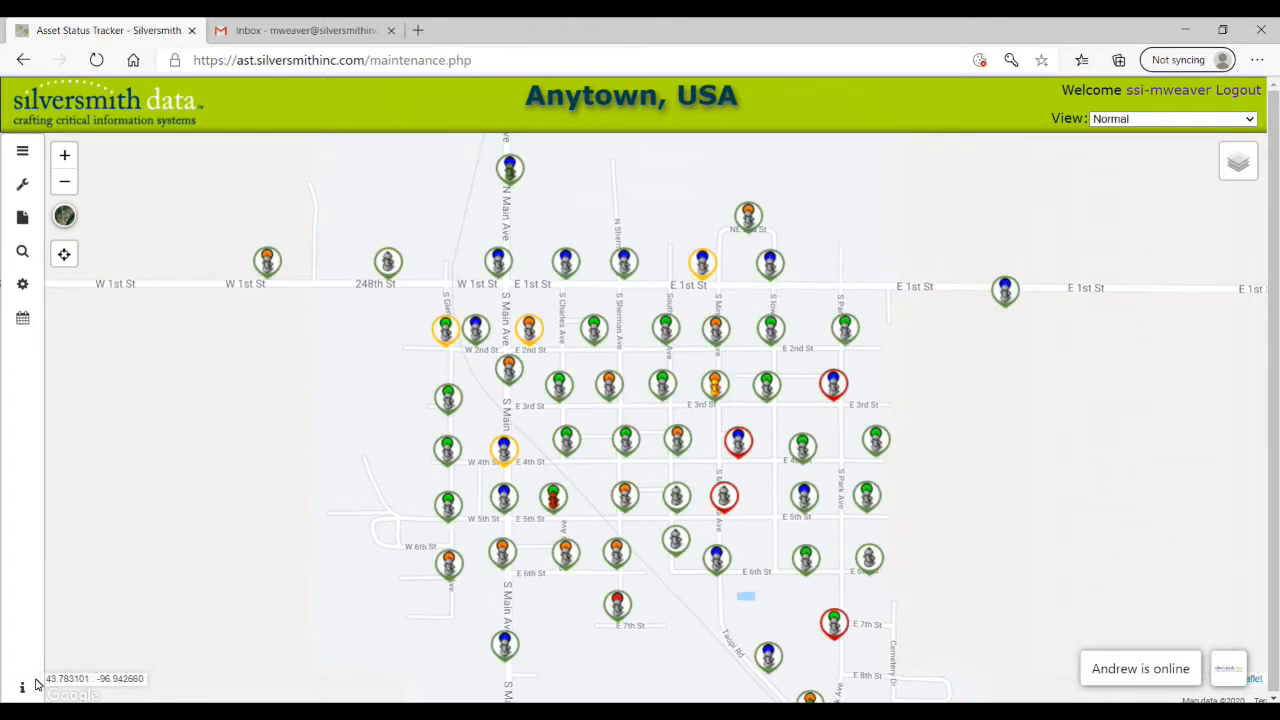
click(18, 684)
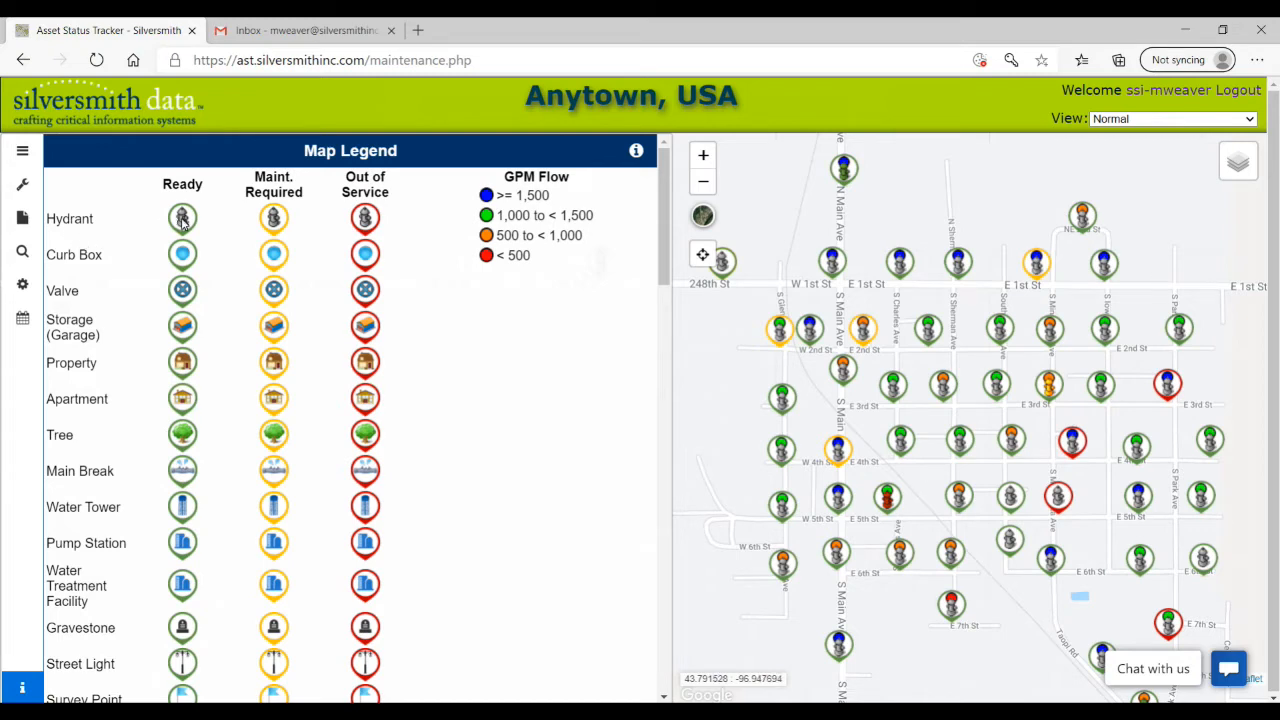
mouse_move(308, 212)
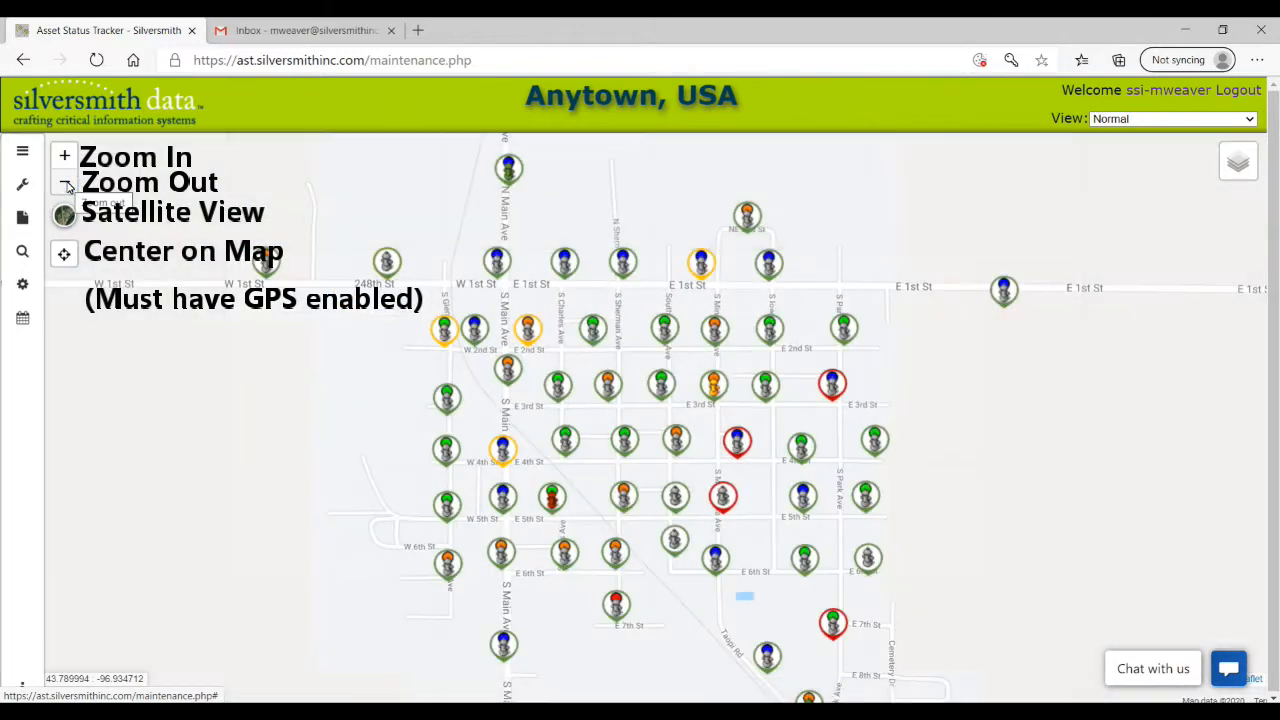
Select the Hydrant 7 marker on the map to show its details pop-up.
click(64, 212)
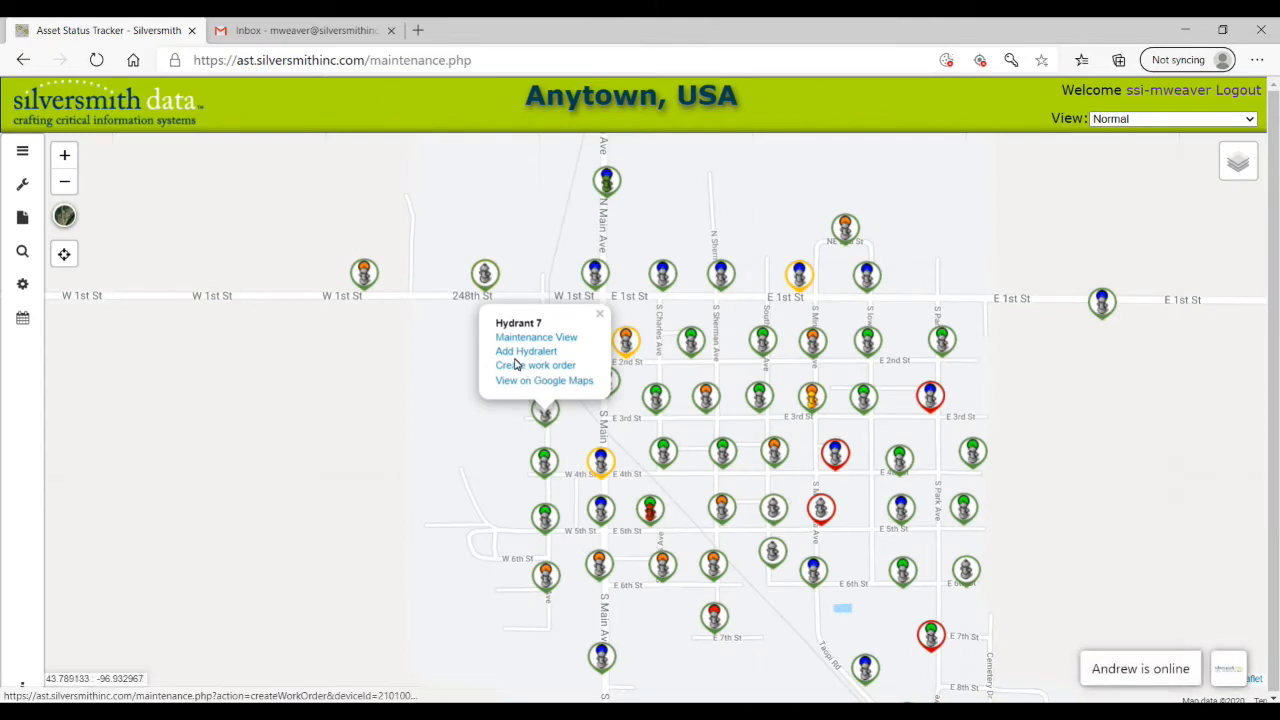
In Hydrant 7's maintenance view, set Lubrication to 'Requires immediate attention' and update the log.
click(536, 336)
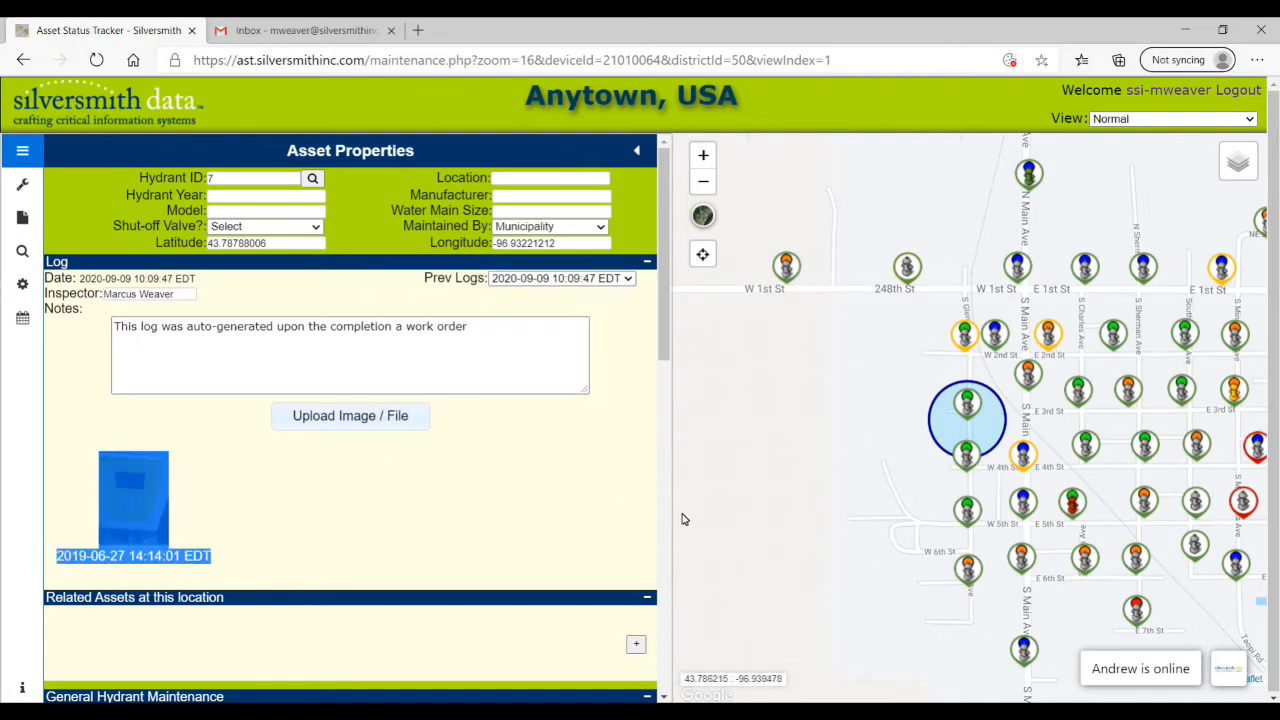
scroll(down, 3)
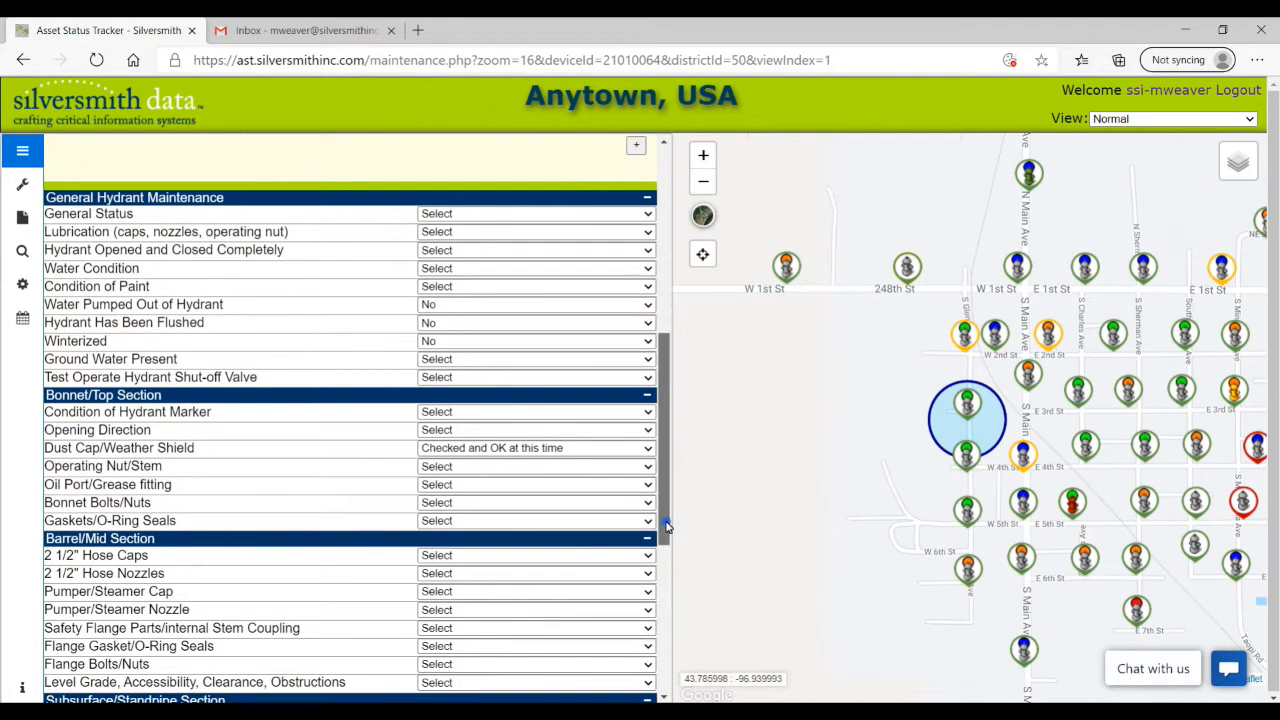
scroll(down, 3)
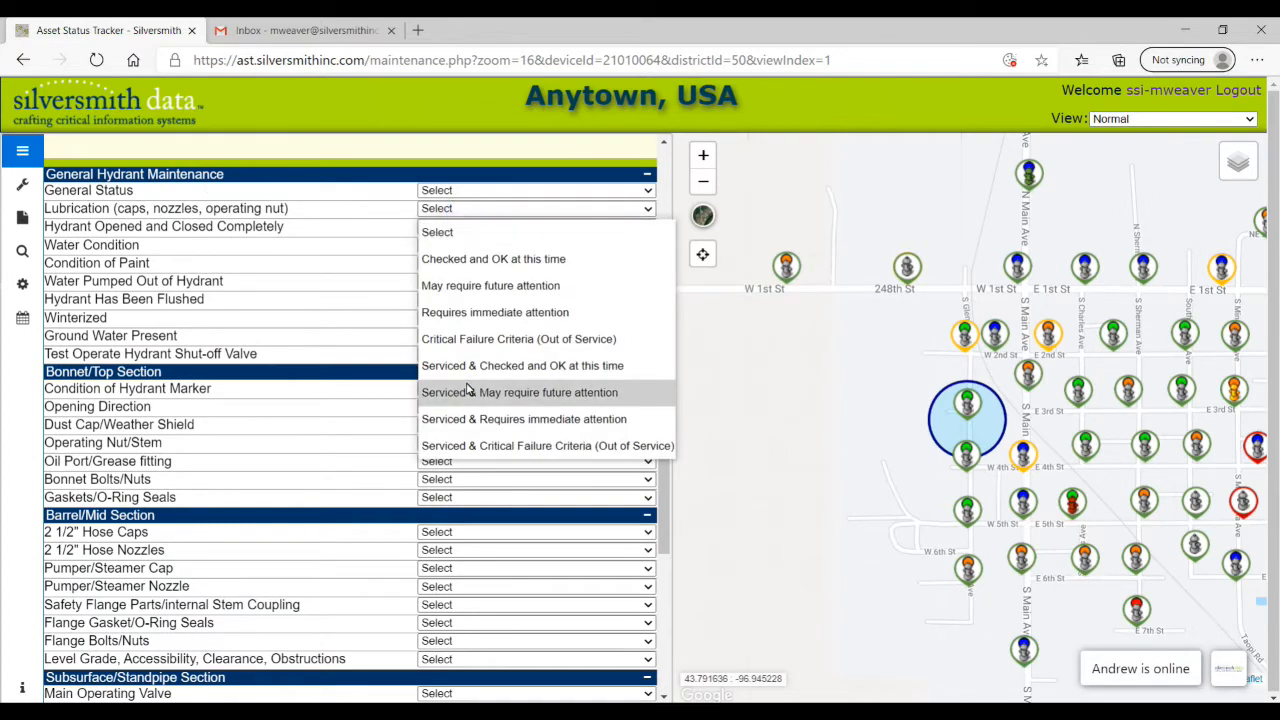
mouse_move(470, 320)
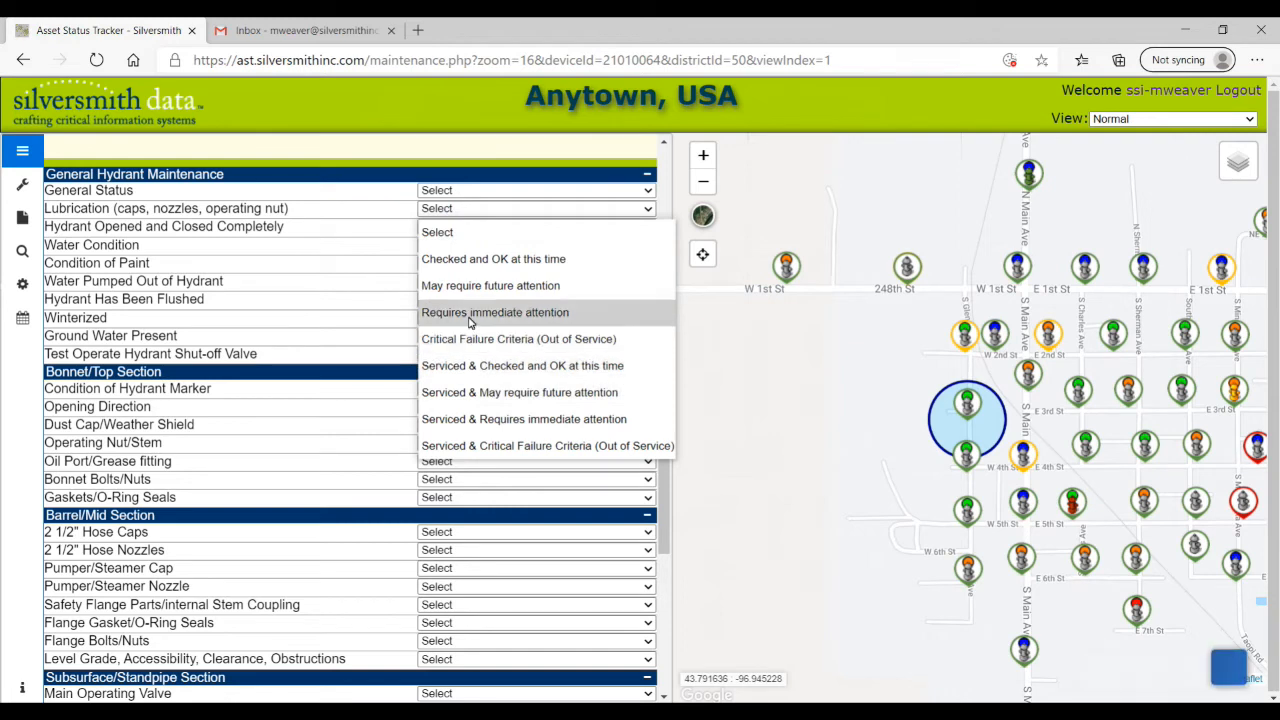
click(494, 312)
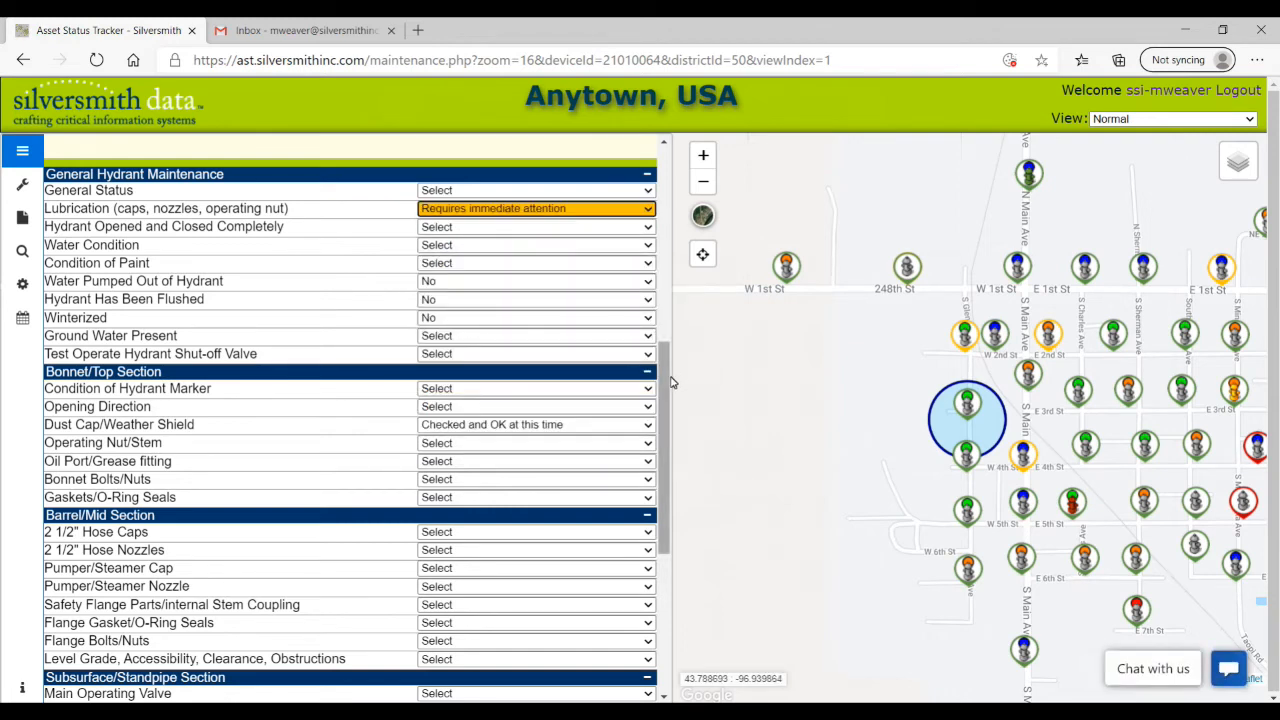
scroll(down, 3)
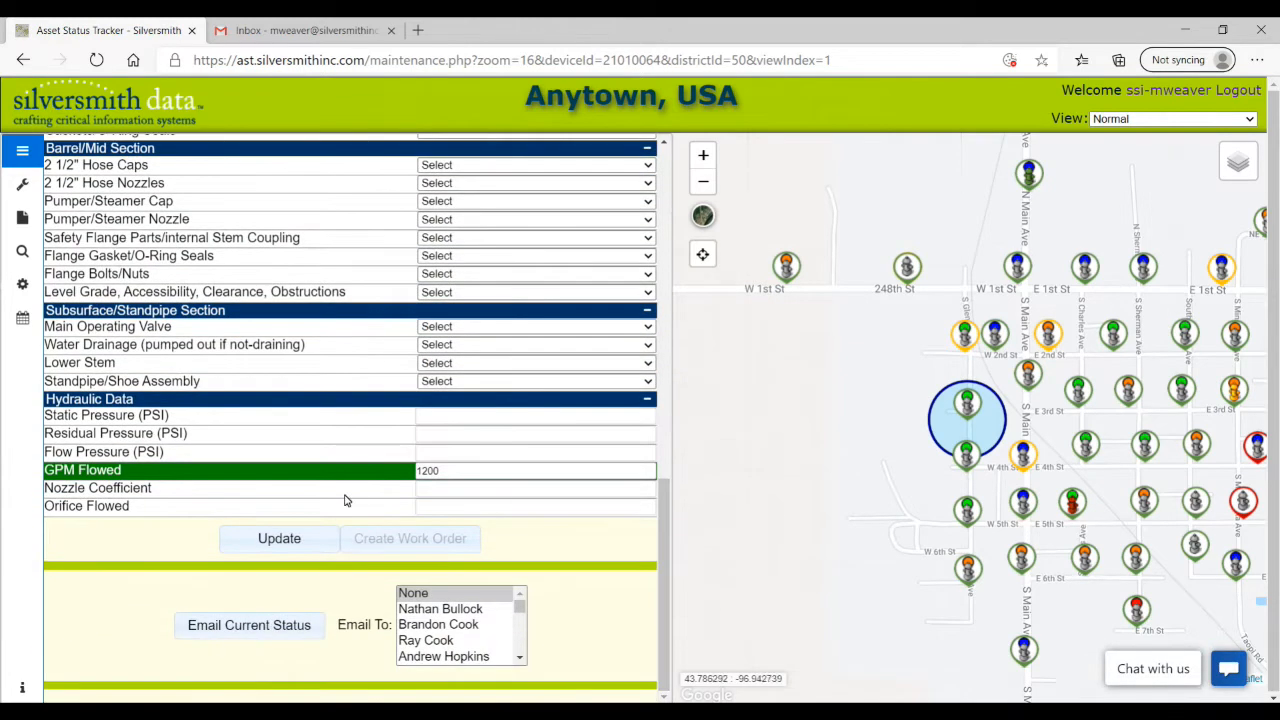
click(280, 540)
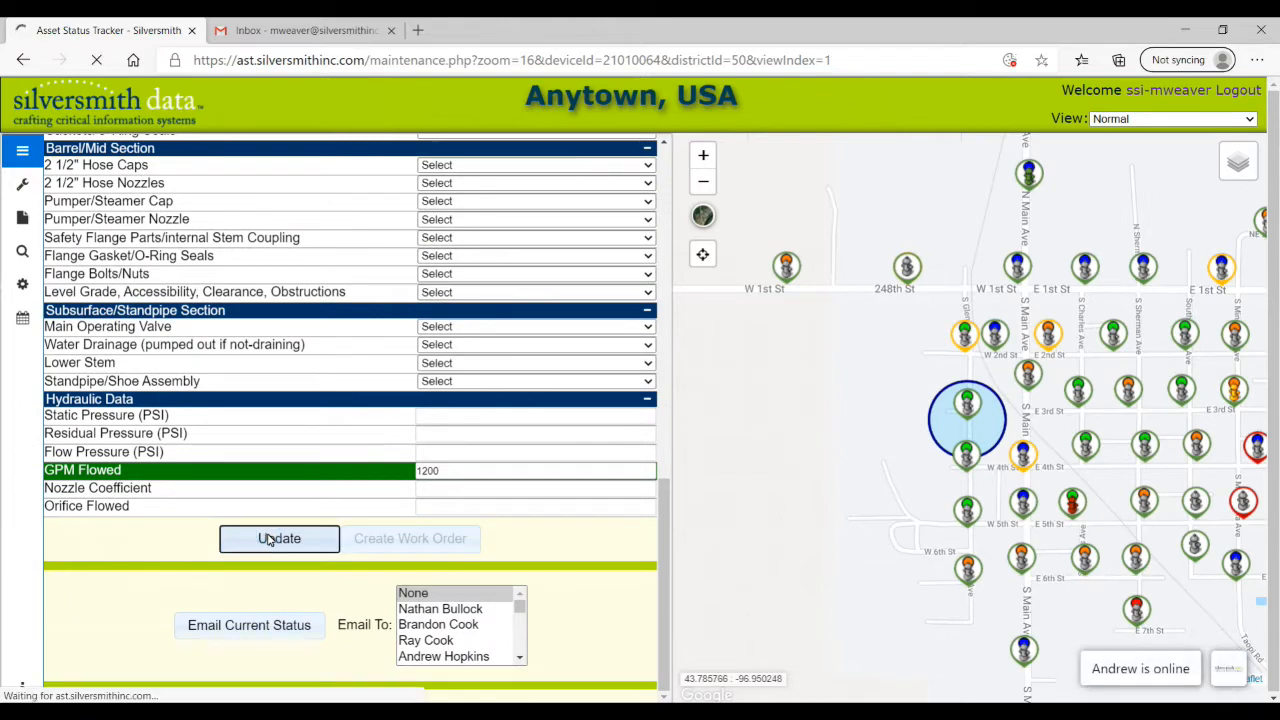
click(280, 540)
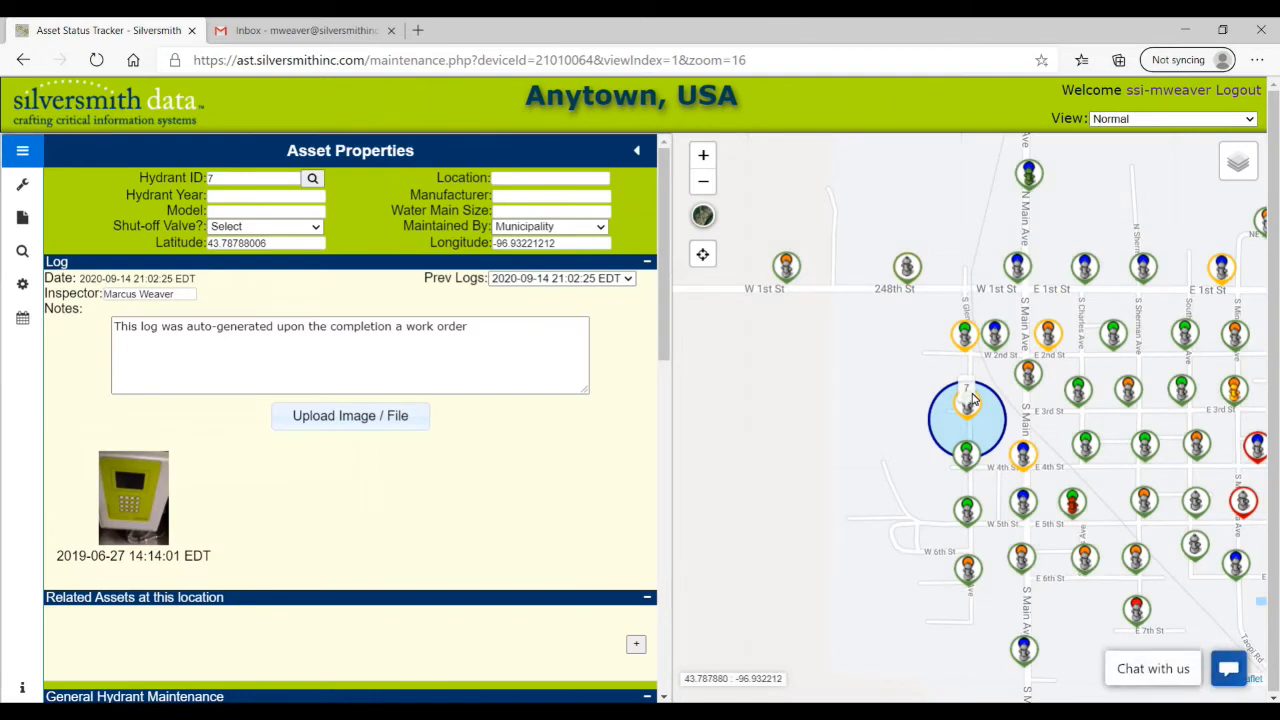
Change Lubrication to 'Serviced & Critical Failure Criteria (Out of Service)' and update the log.
scroll(down, 3)
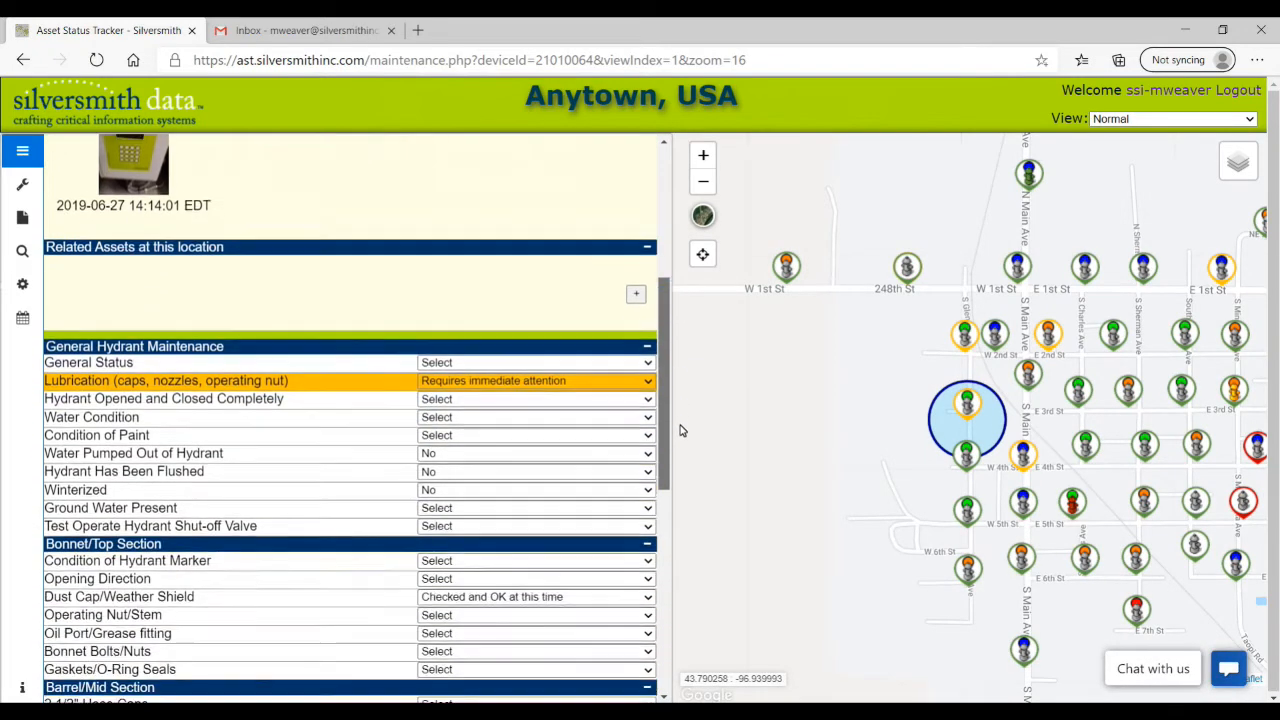
click(536, 374)
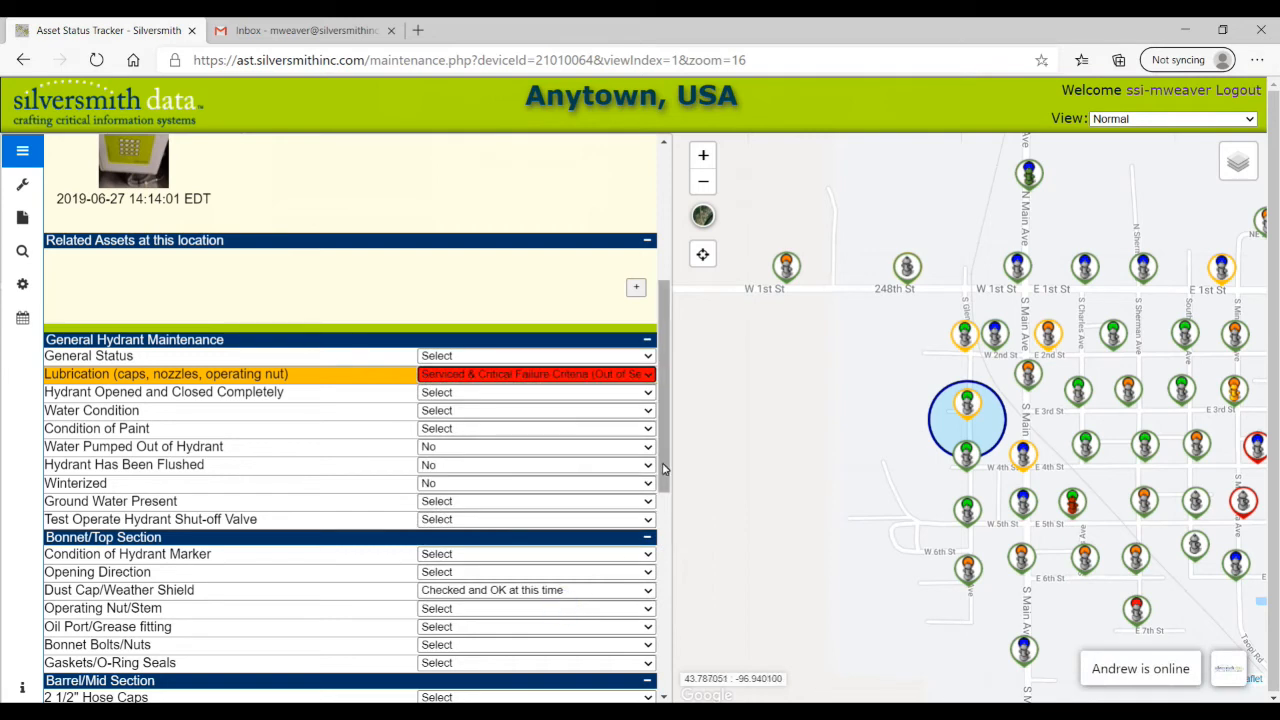
scroll(down, 3)
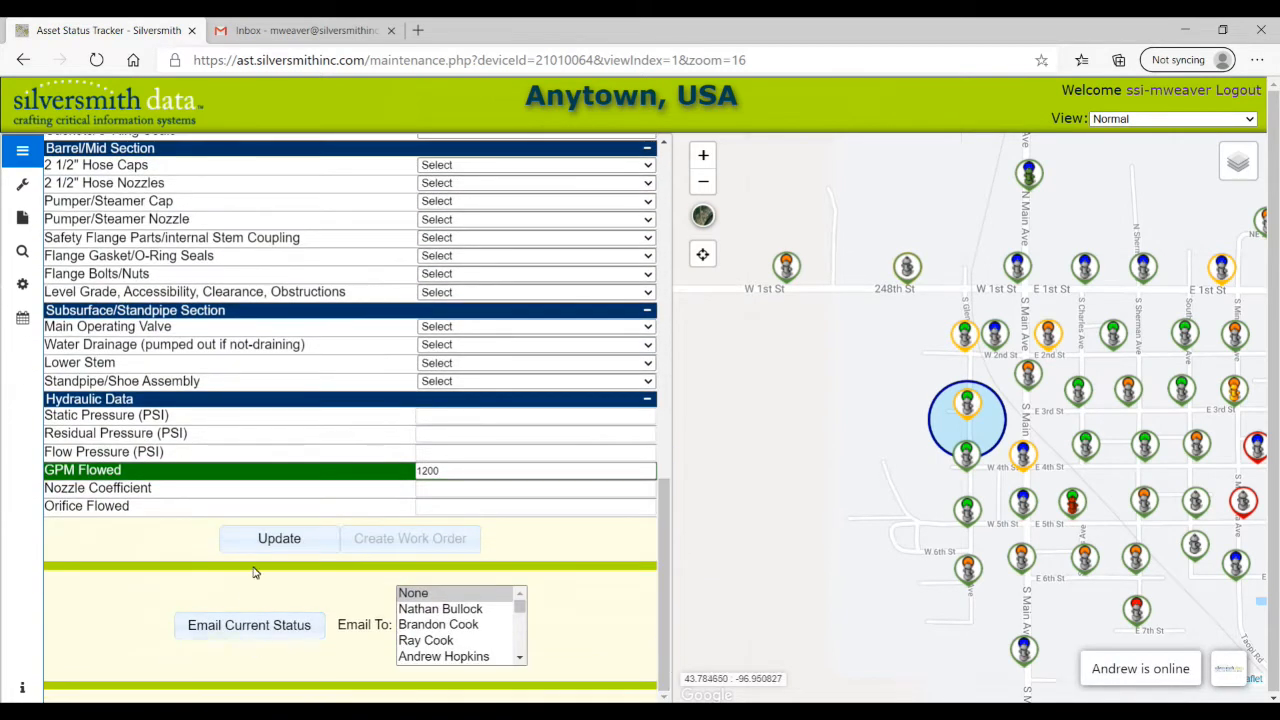
click(280, 540)
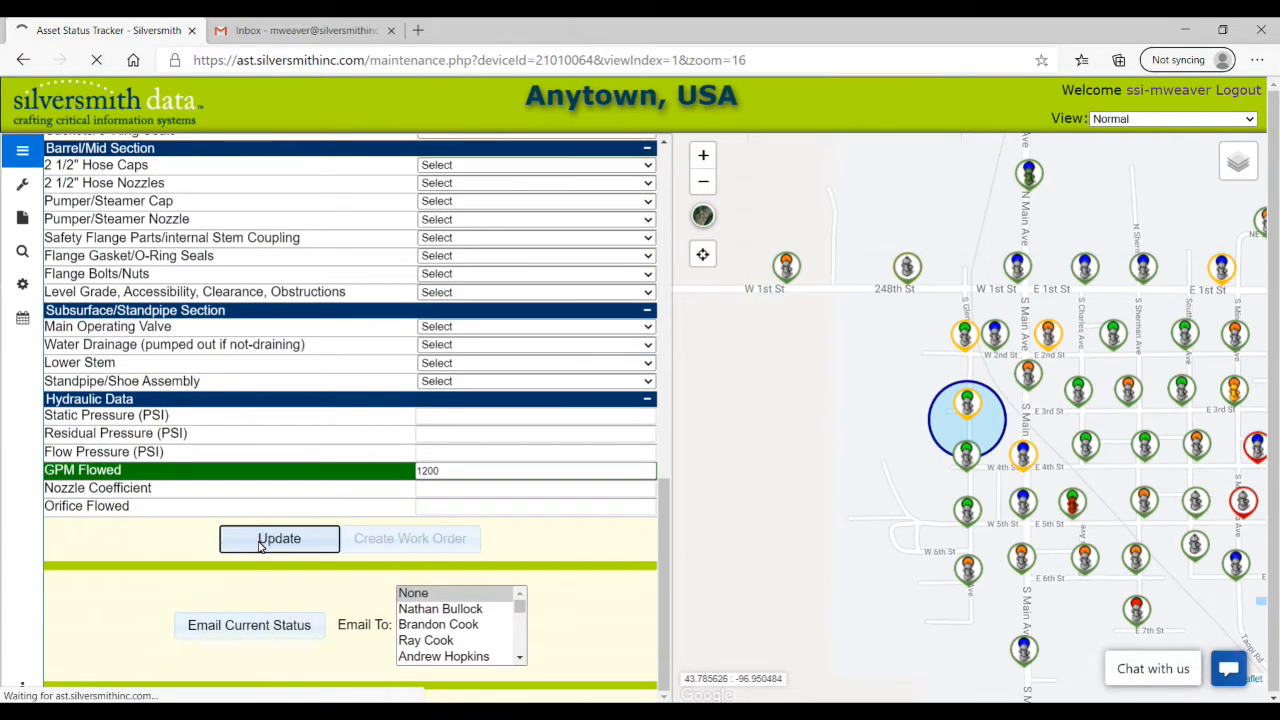
click(280, 540)
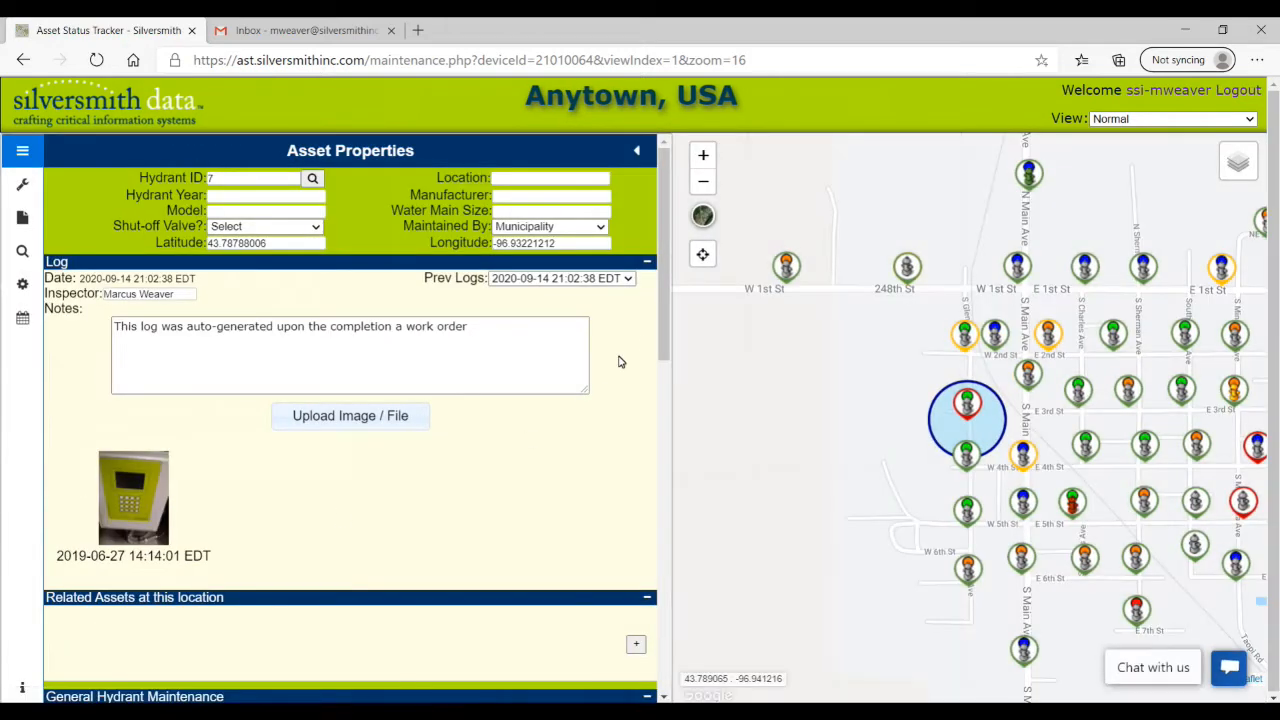
Set Lubrication to 'Checked and OK at this time', update the log, and list the previous logs.
scroll(down, 3)
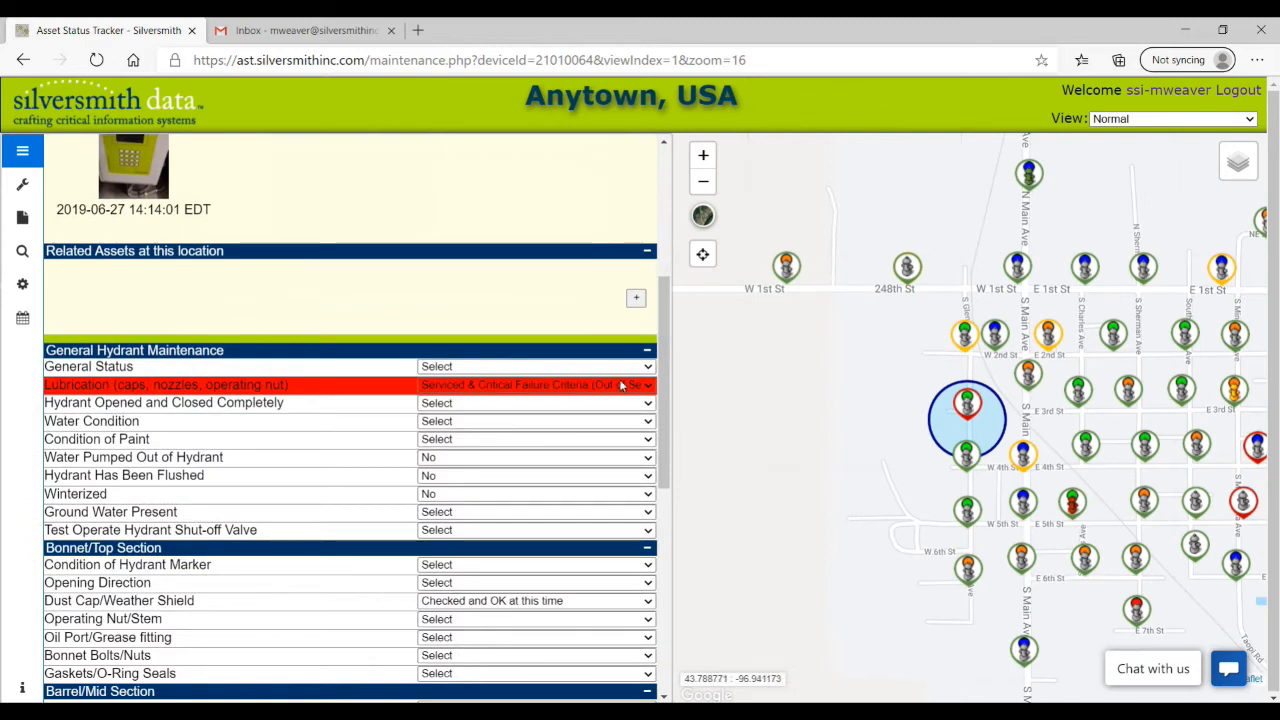
click(536, 384)
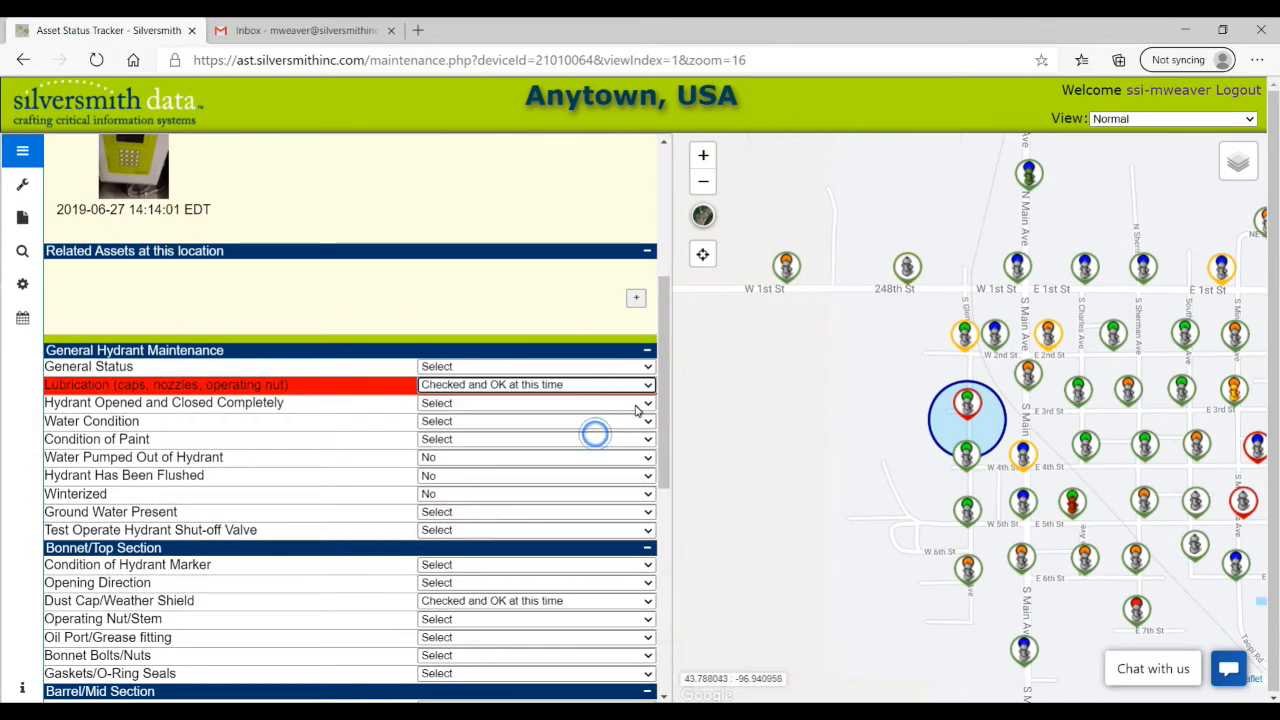
scroll(down, 3)
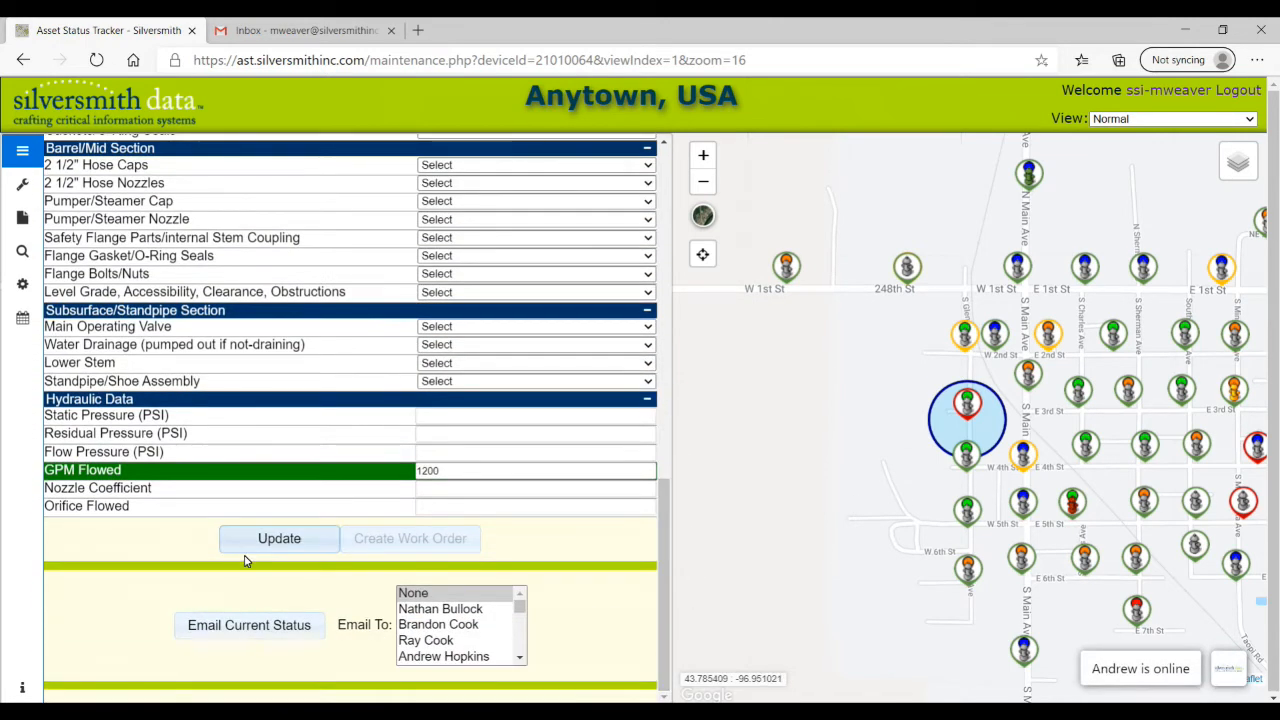
click(280, 540)
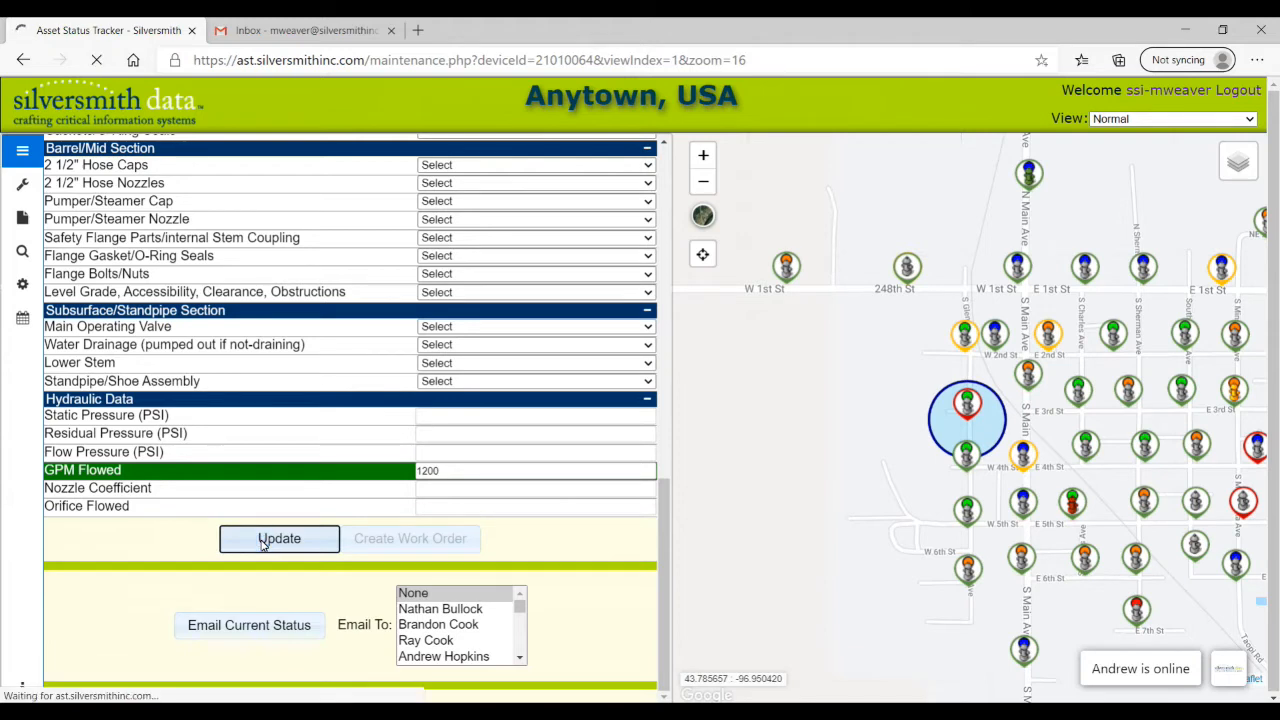
click(280, 540)
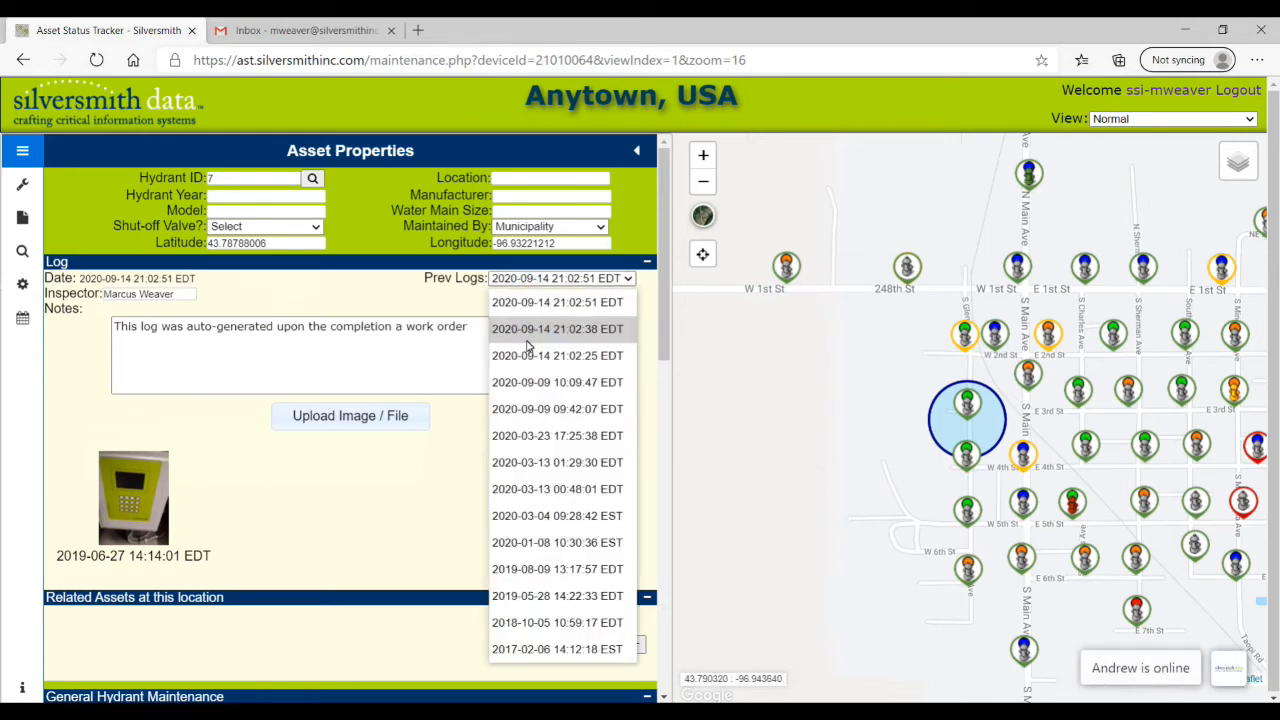
View the earlier 21:02:38 log, then return to the latest 21:02:51 log.
click(556, 328)
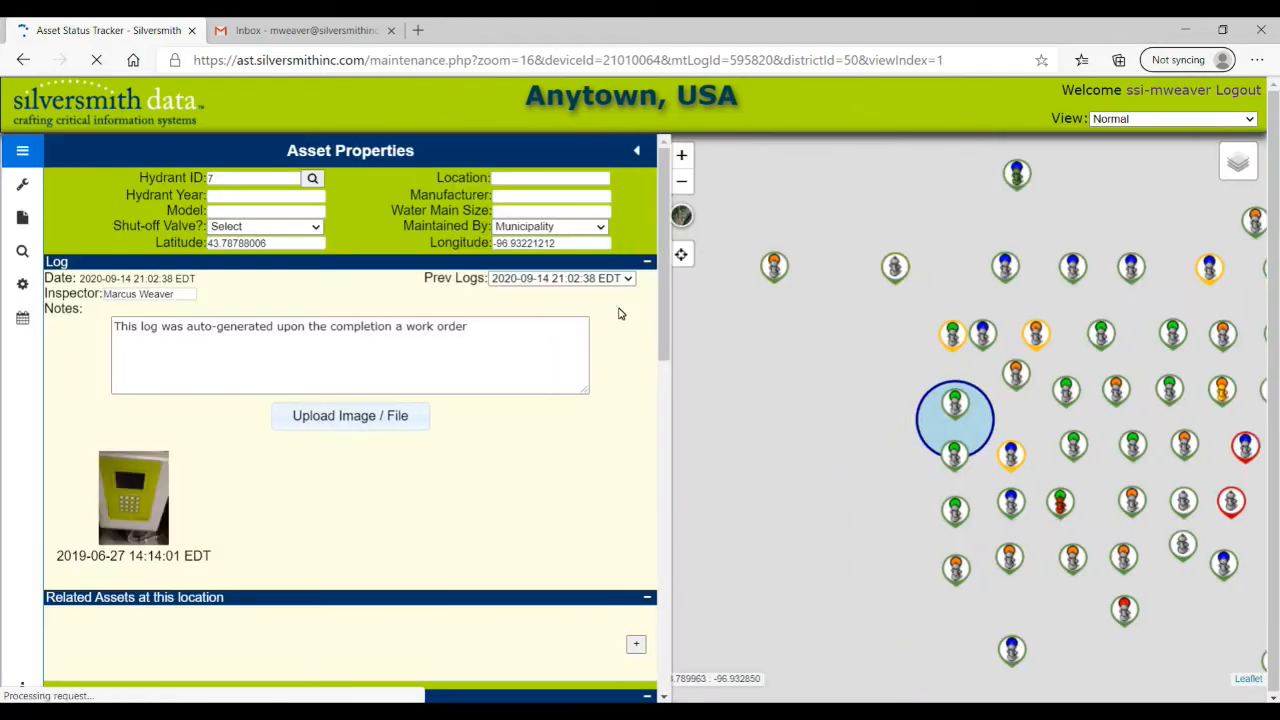
scroll(down, 3)
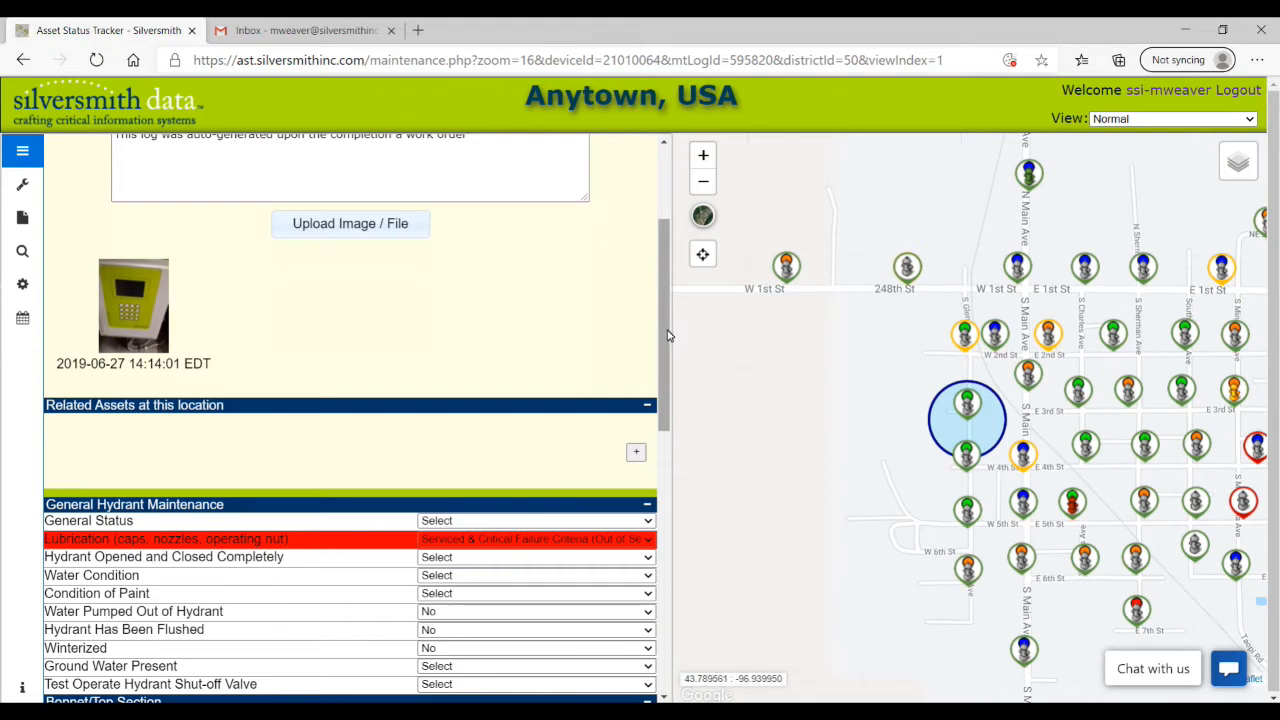
click(560, 252)
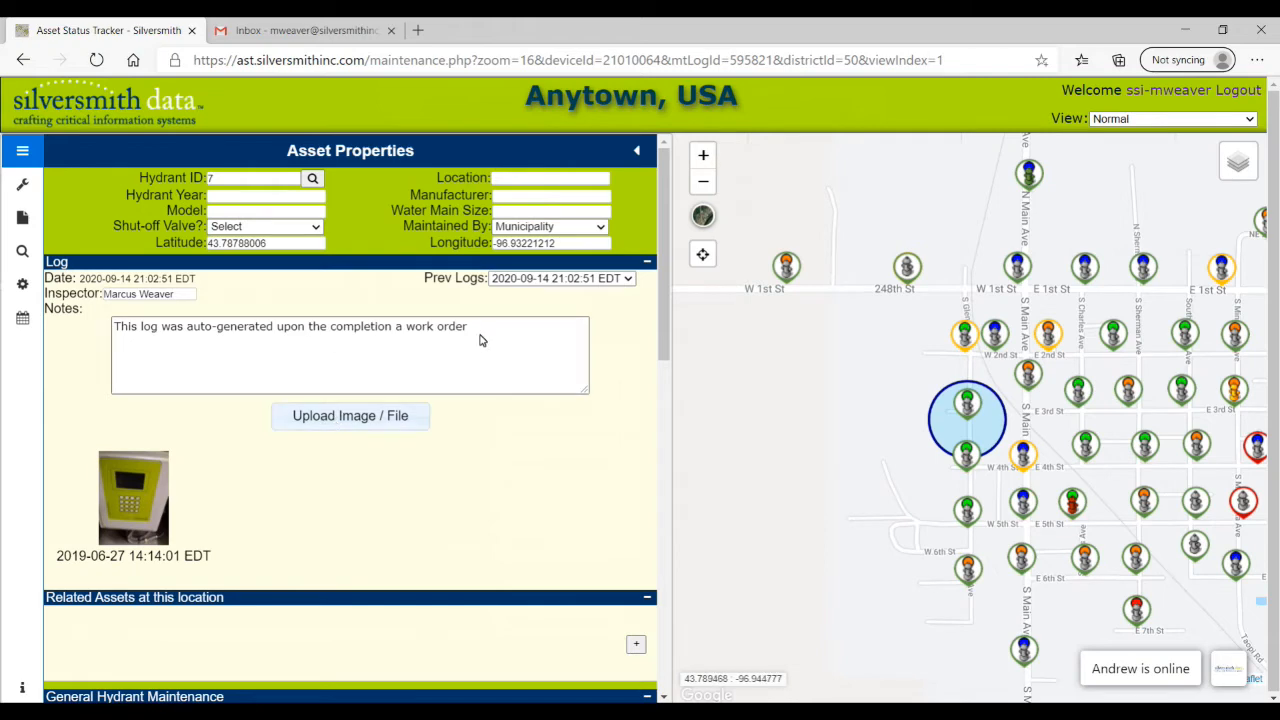
Add 'add notes' to the latest log's Notes and start an image upload for Hydrant 7.
text(a)
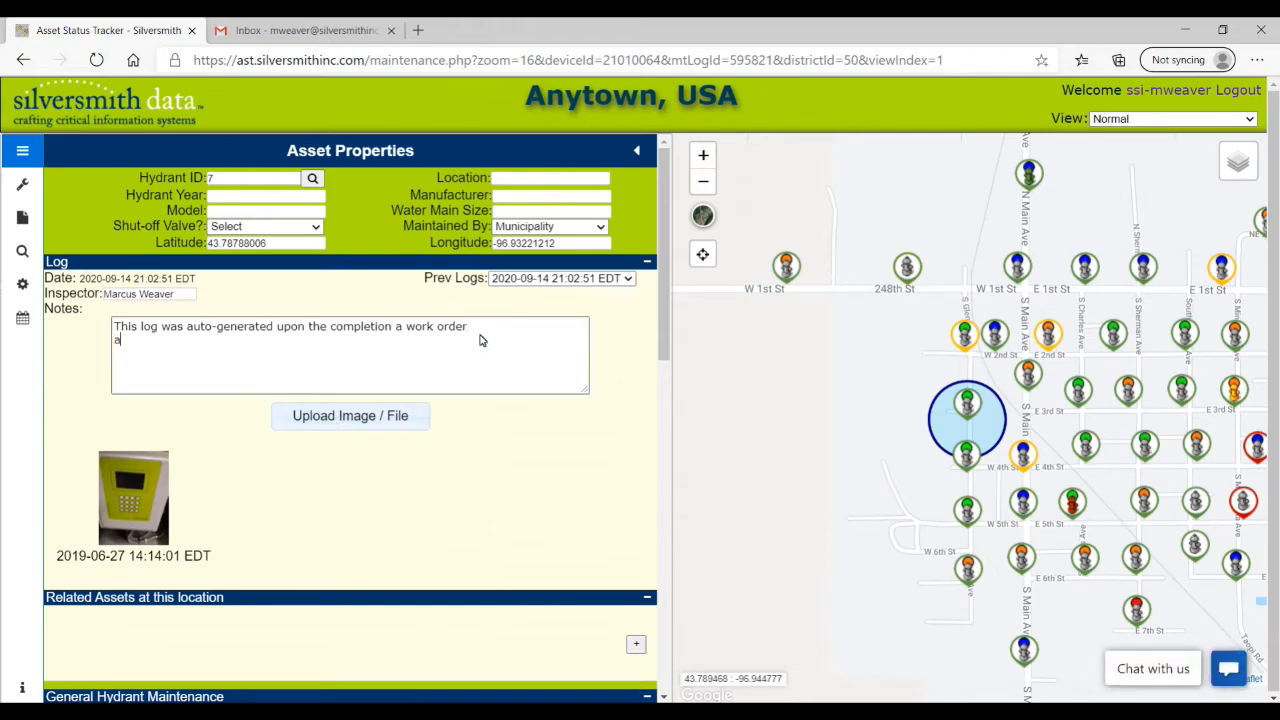
text(dd notes)
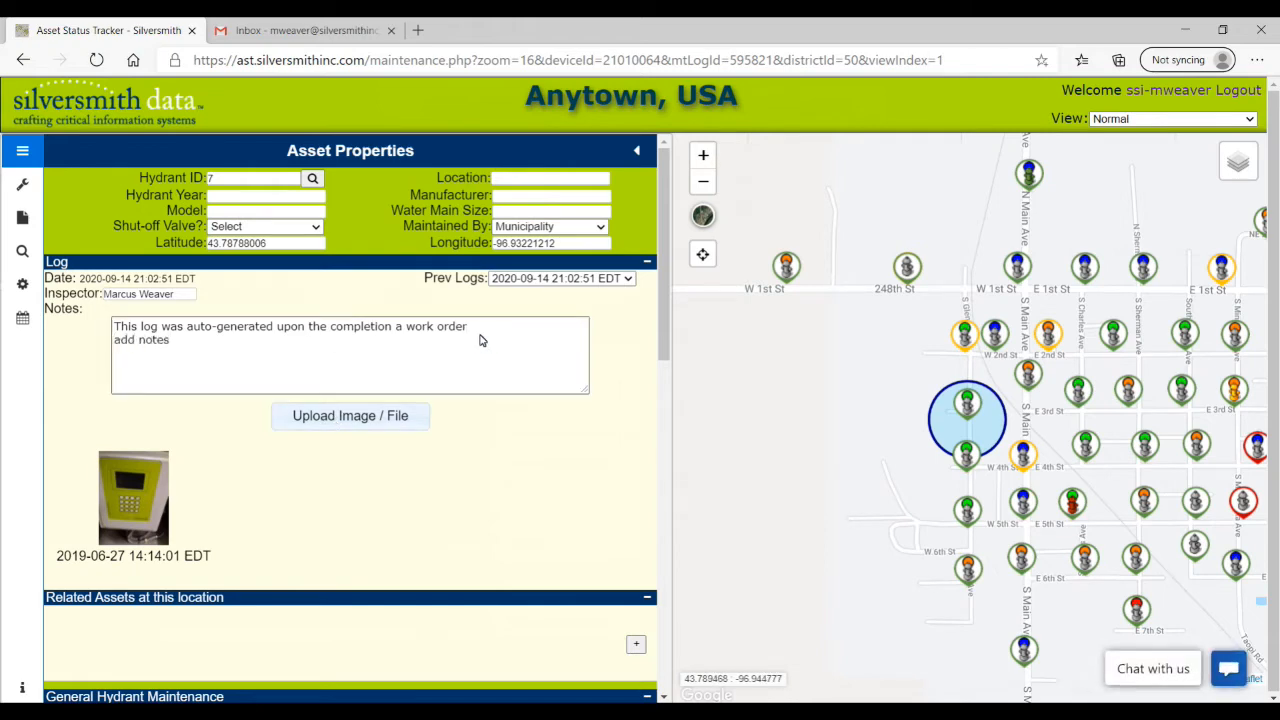
click(350, 416)
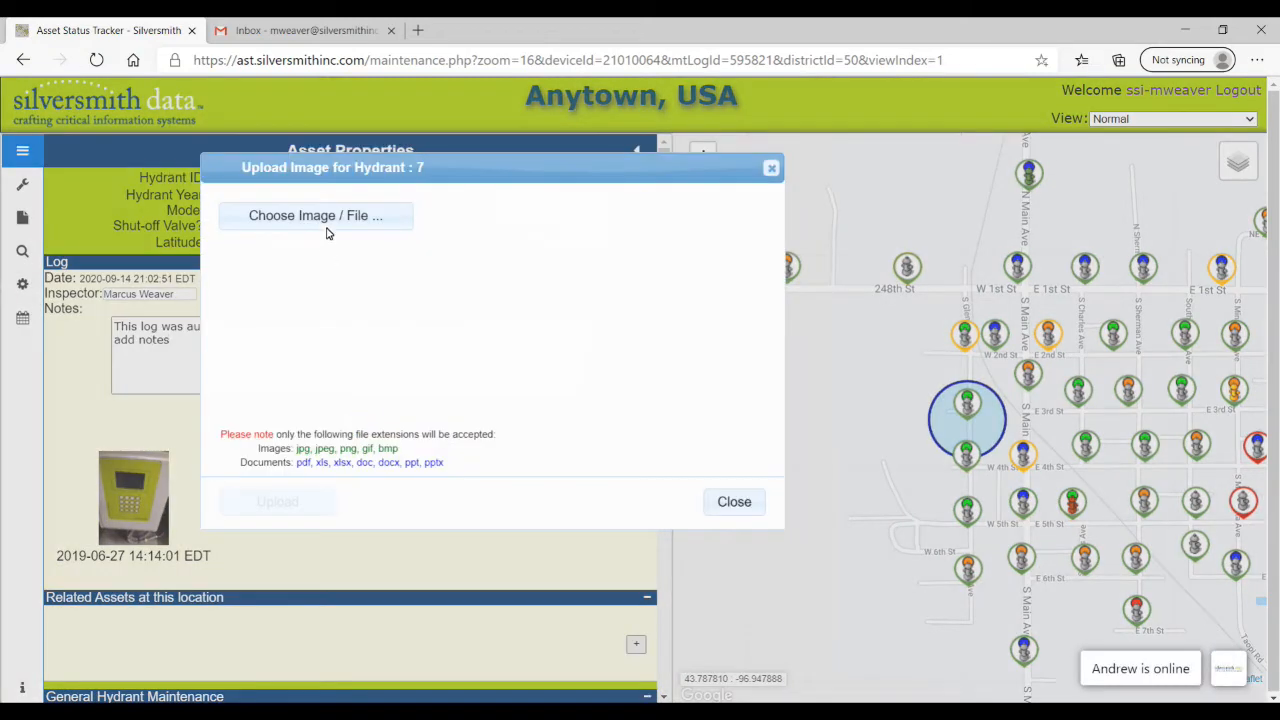
Upload the hydralert1 image to Hydrant 7's log and close the upload window.
click(316, 216)
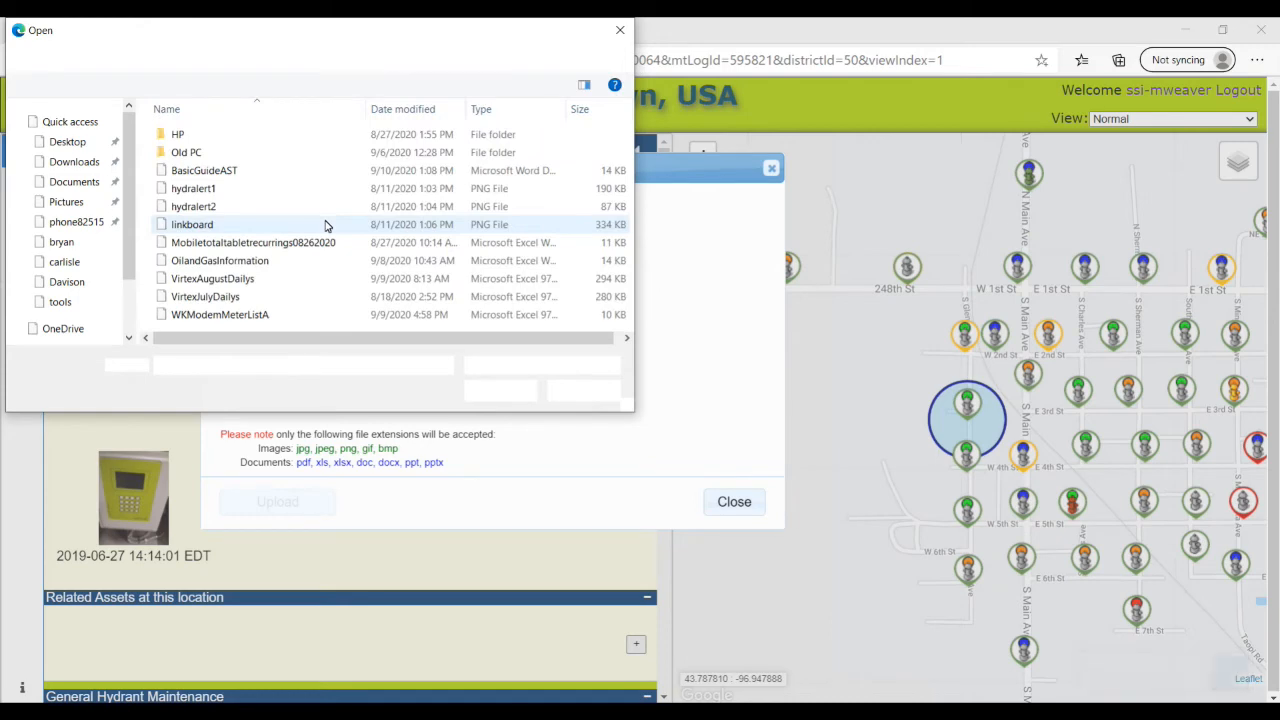
click(192, 188)
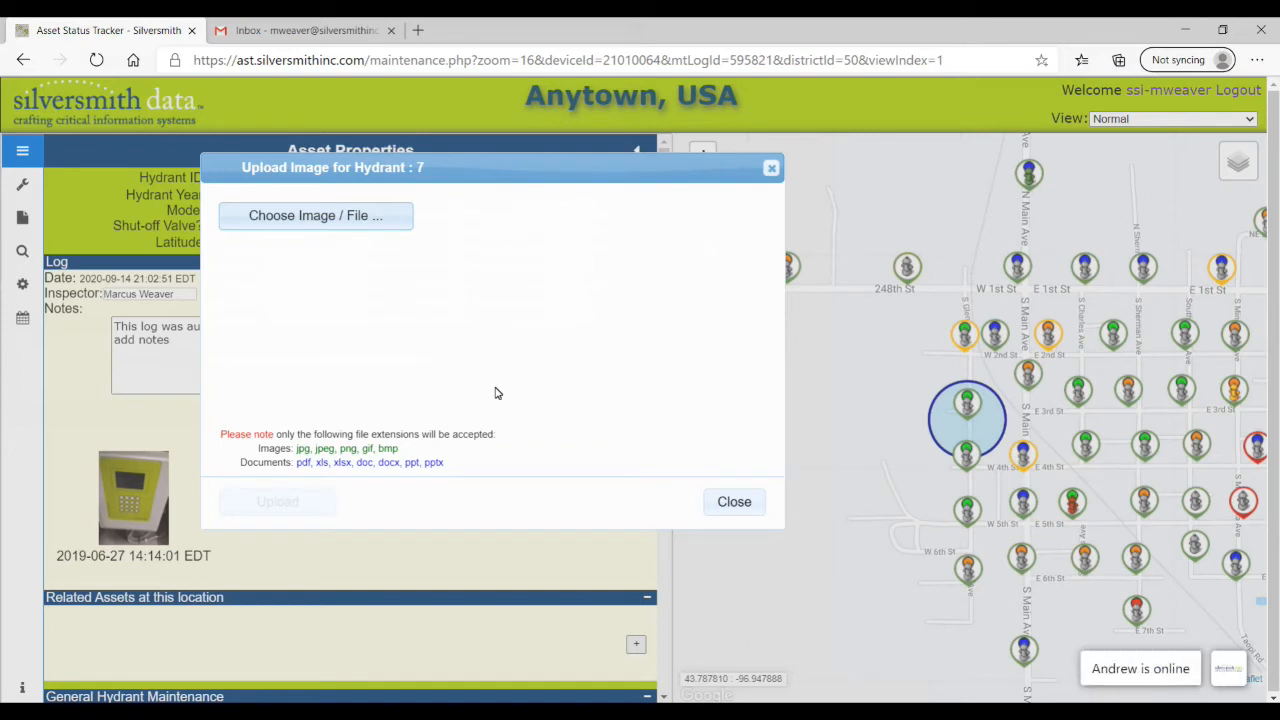
click(316, 216)
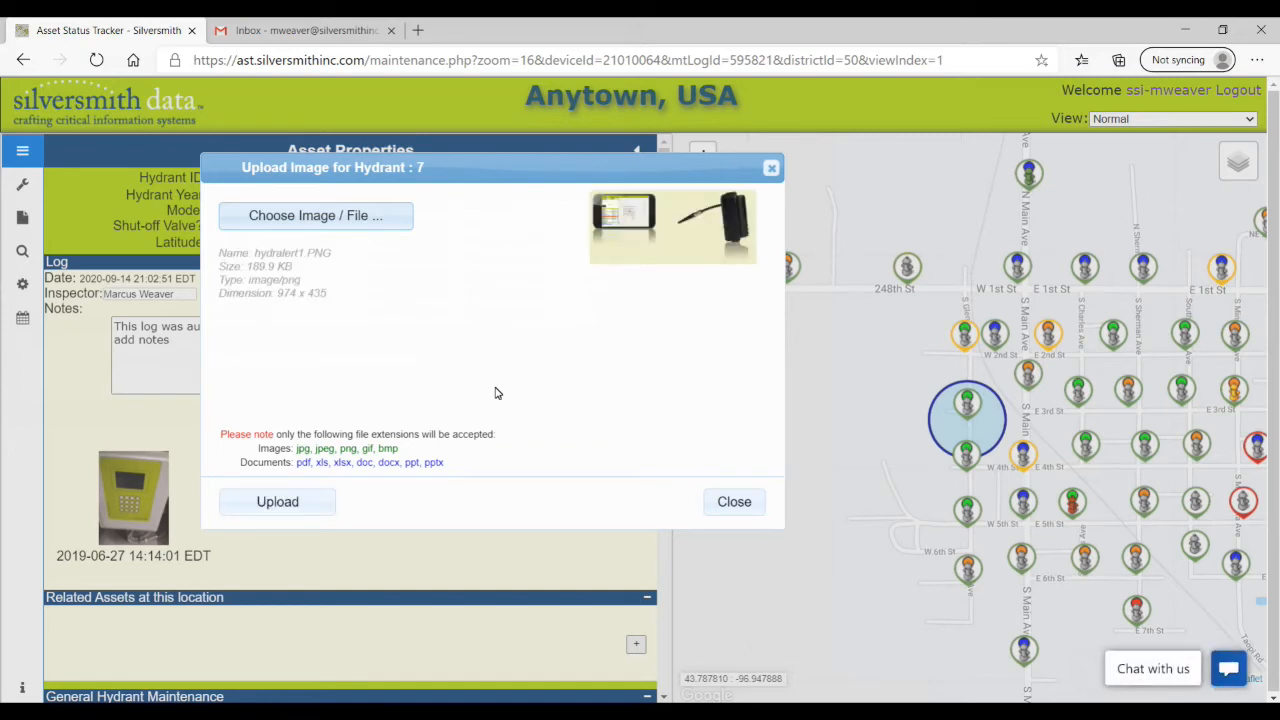
click(276, 502)
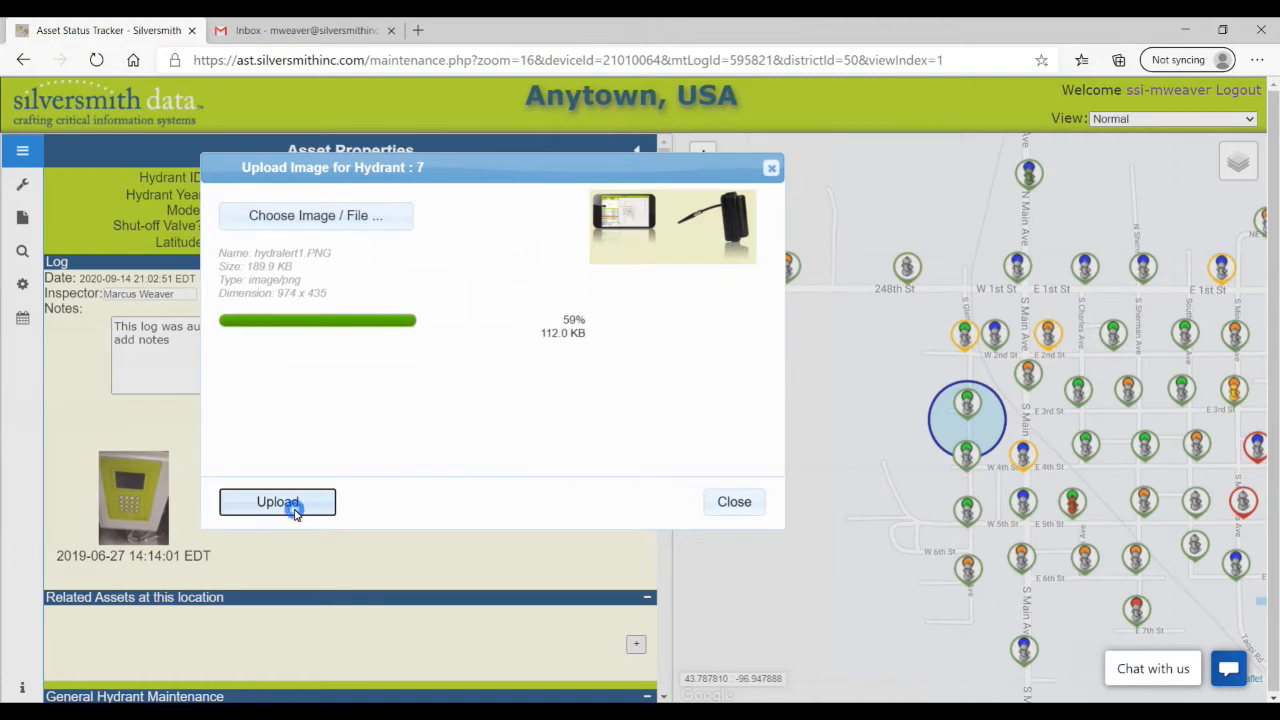
click(276, 502)
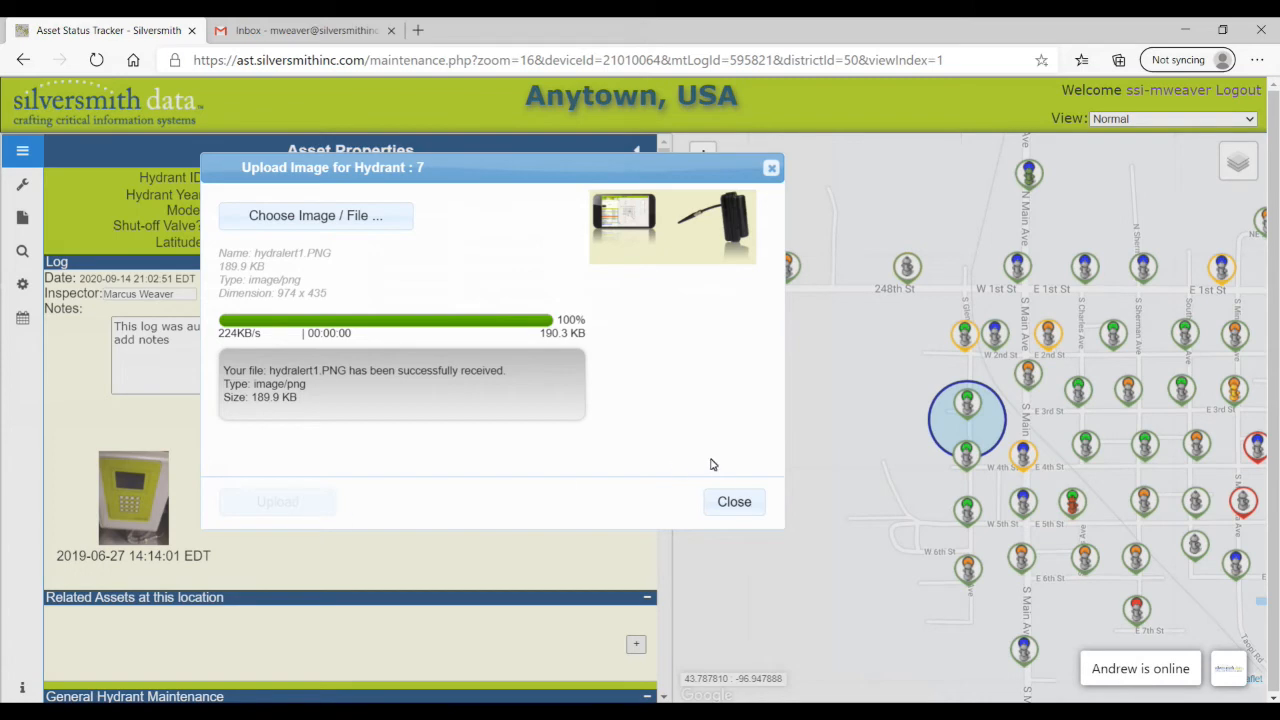
click(734, 502)
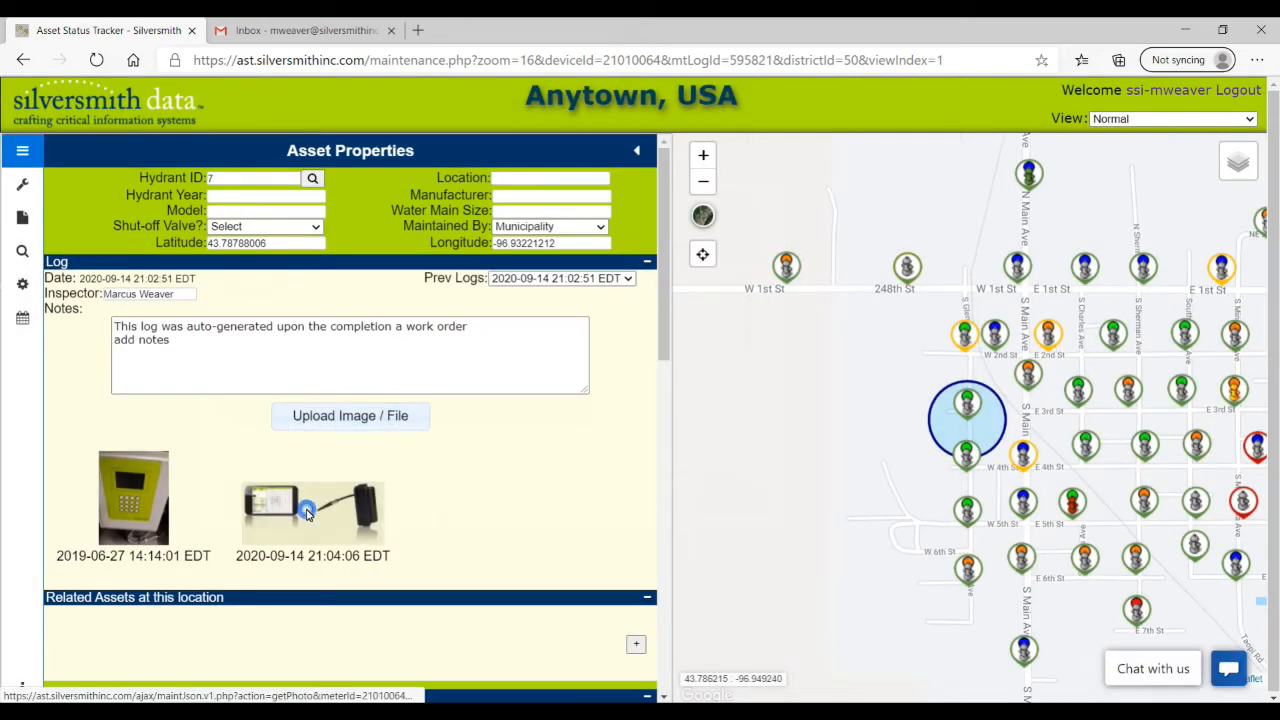
View the new hydralert1 image full size and delete it, leaving only the 2019-06-27 photo.
click(312, 512)
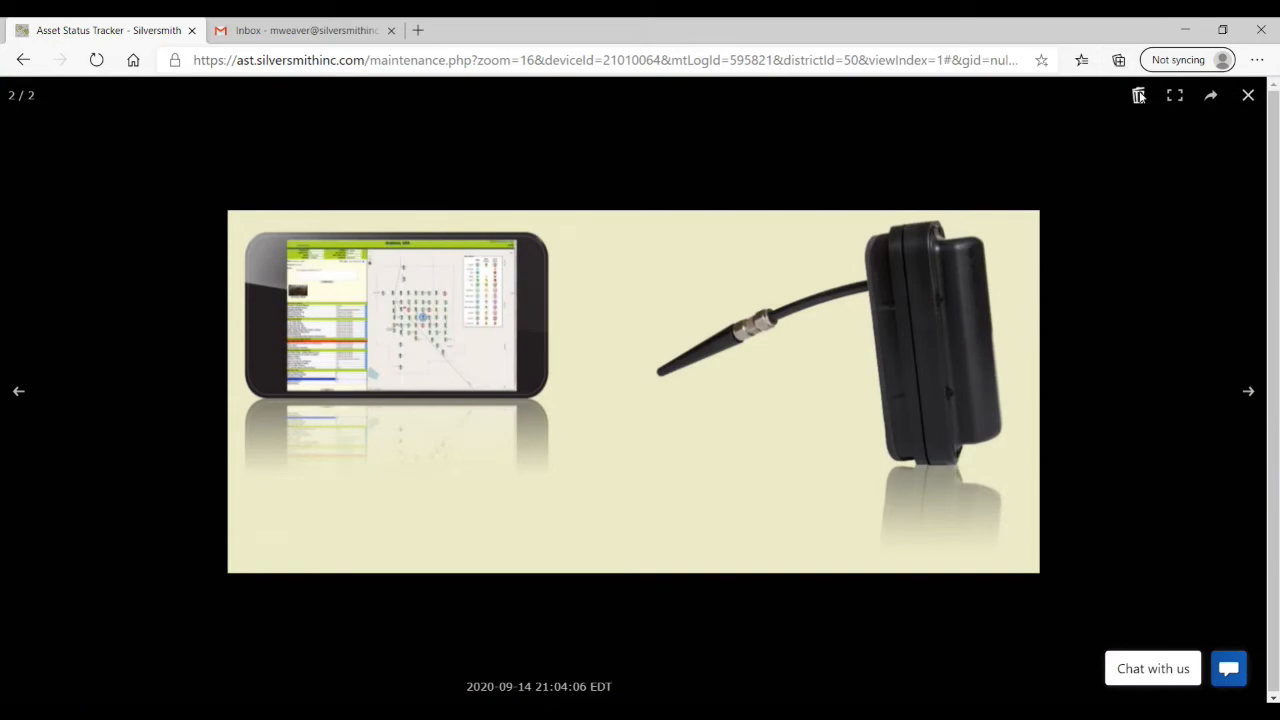
click(1138, 96)
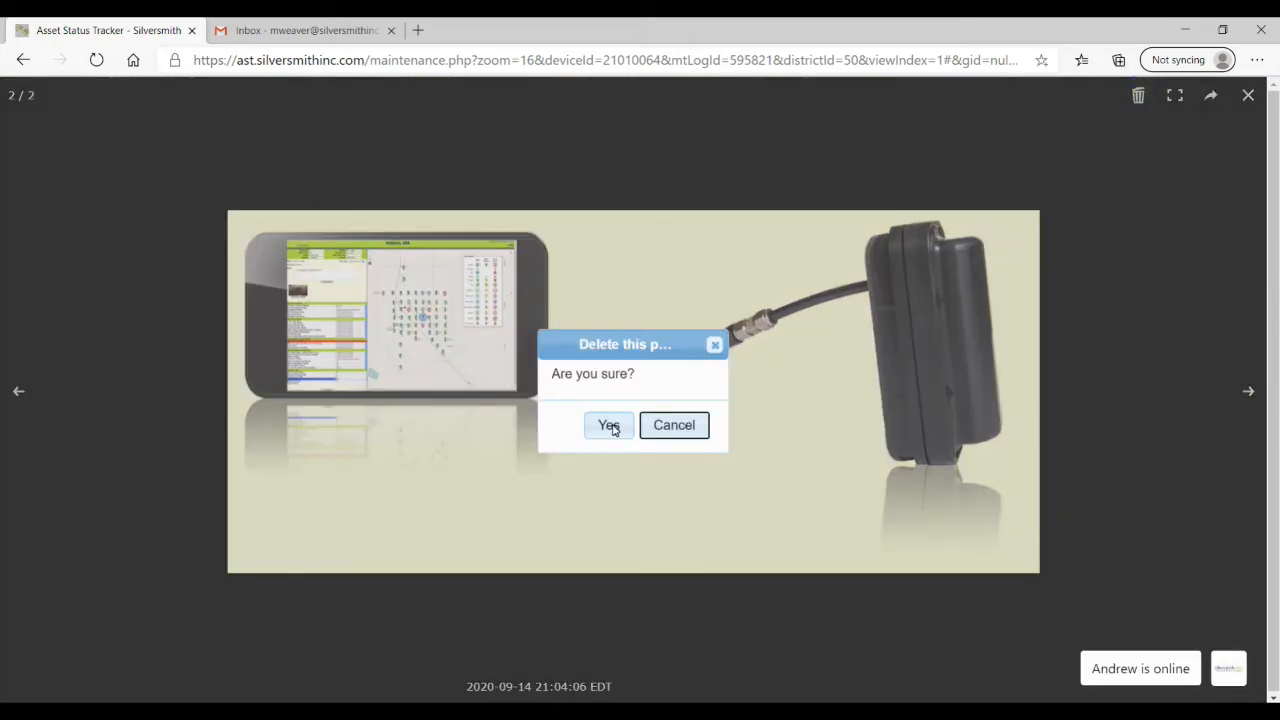
click(608, 424)
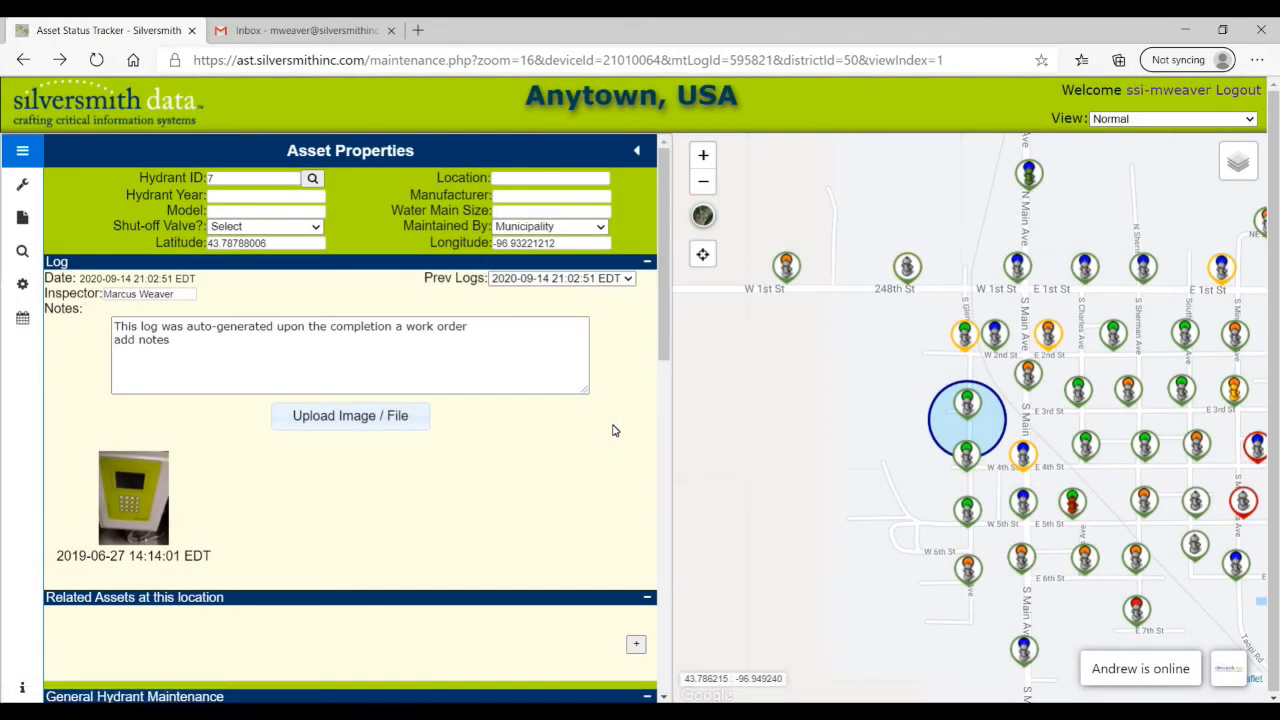
scroll(down, 3)
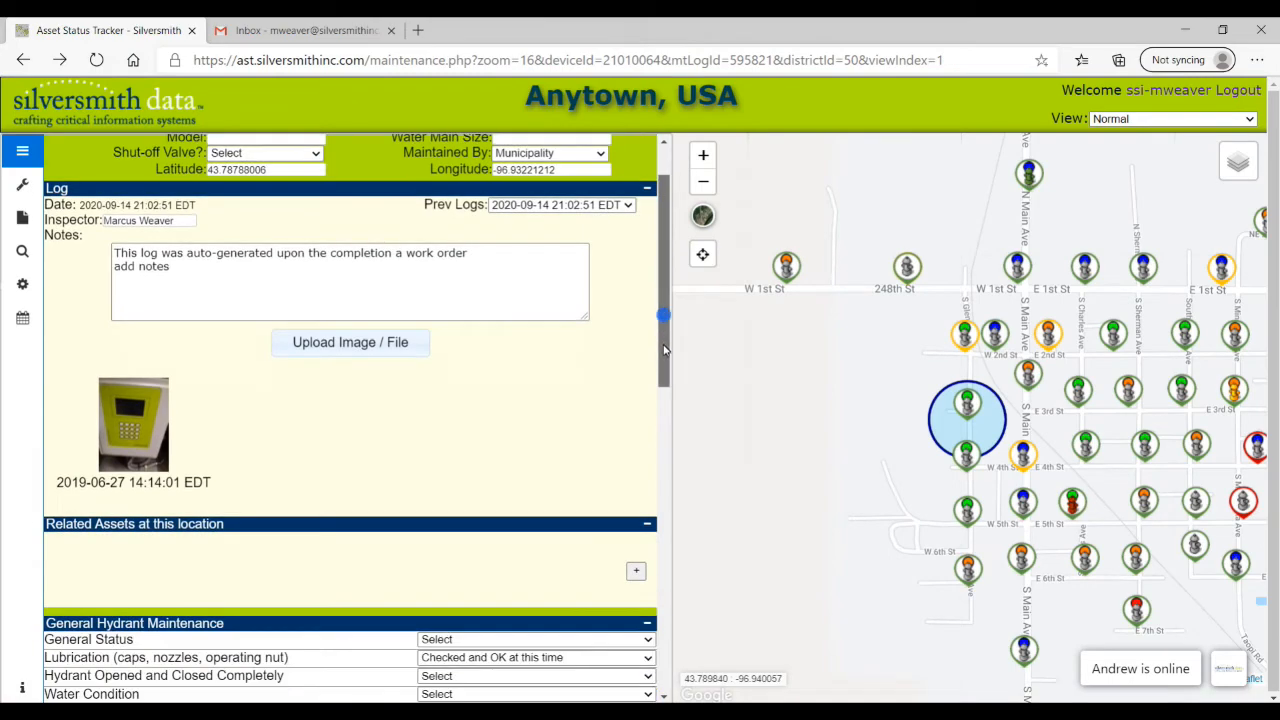
scroll(down, 3)
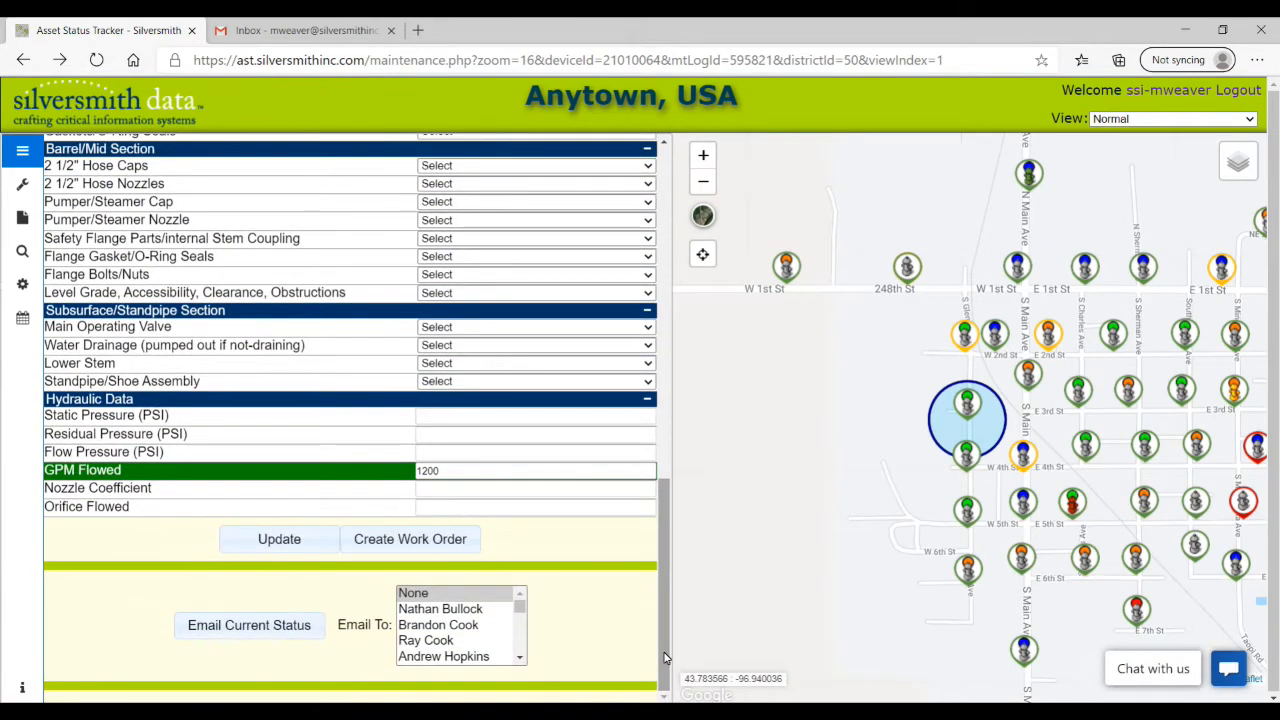
mouse_move(382, 614)
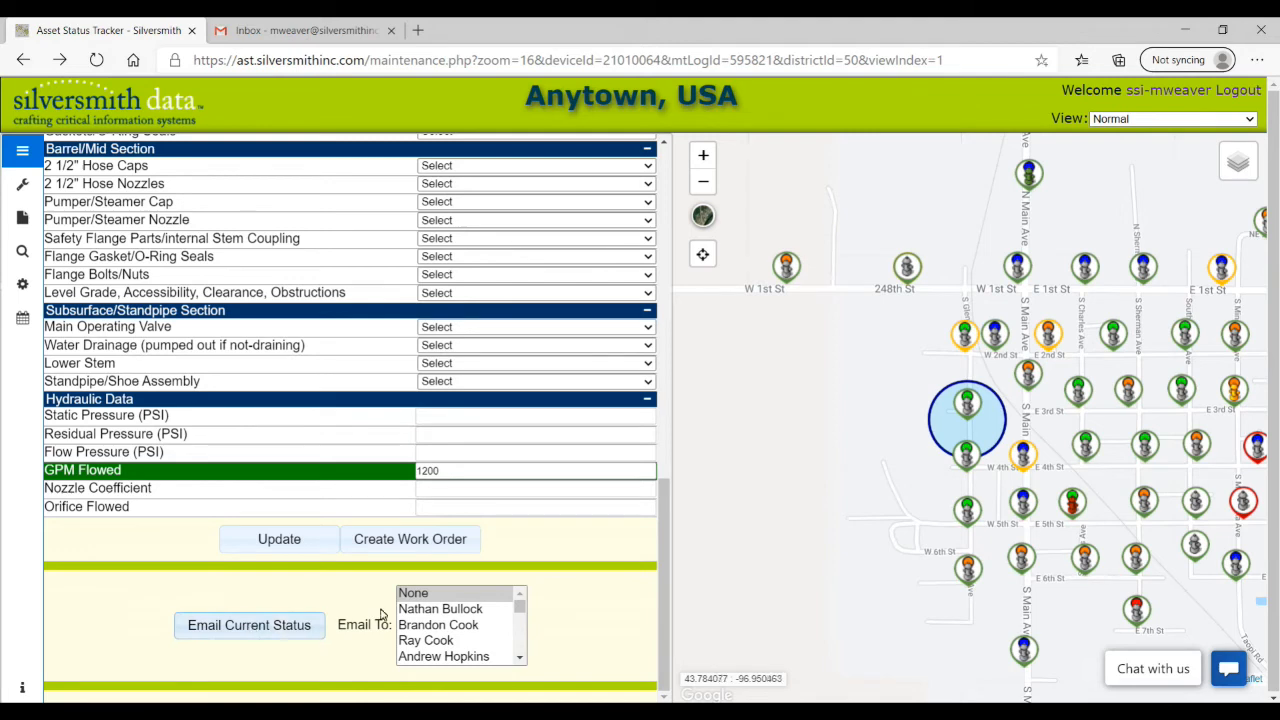
scroll(down, 3)
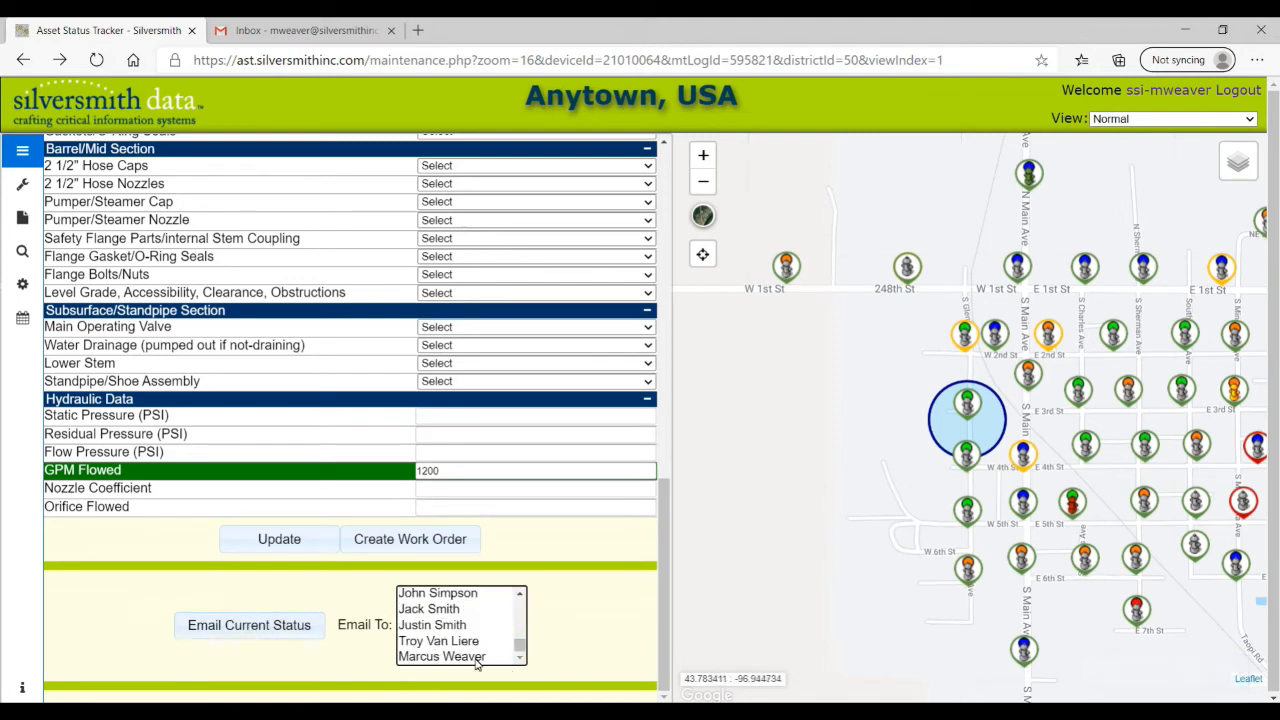
click(248, 624)
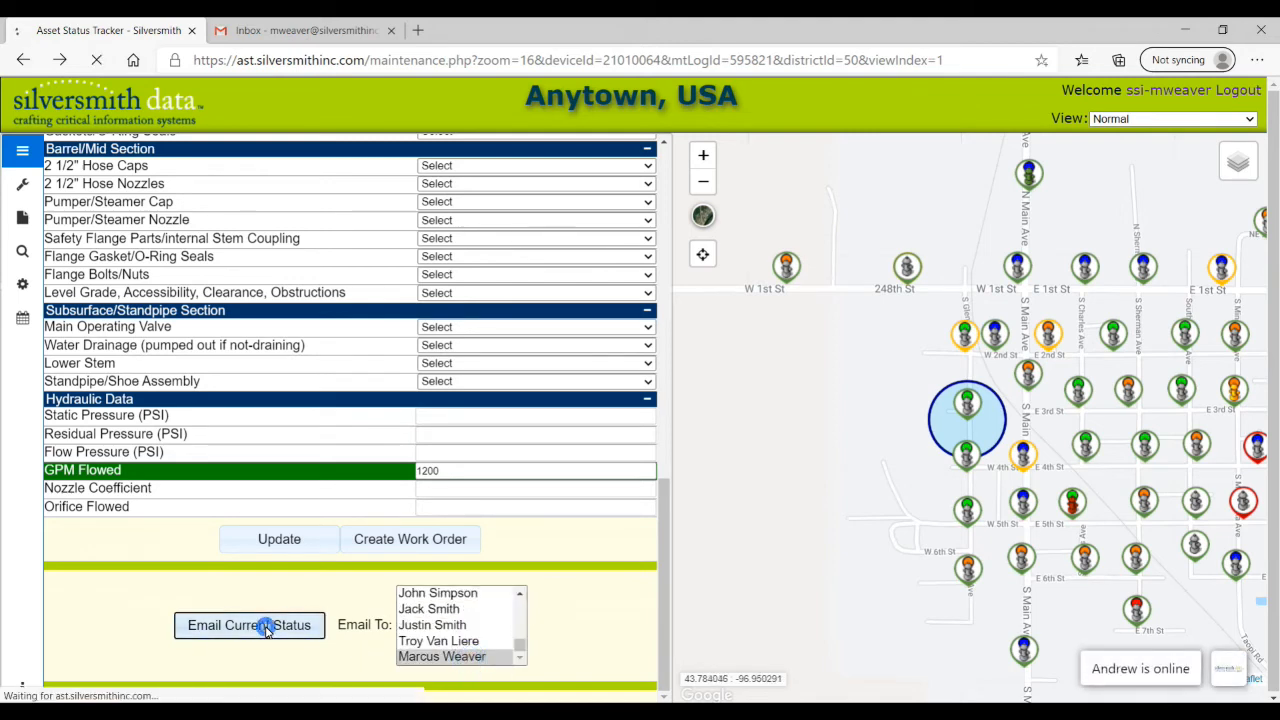
click(248, 624)
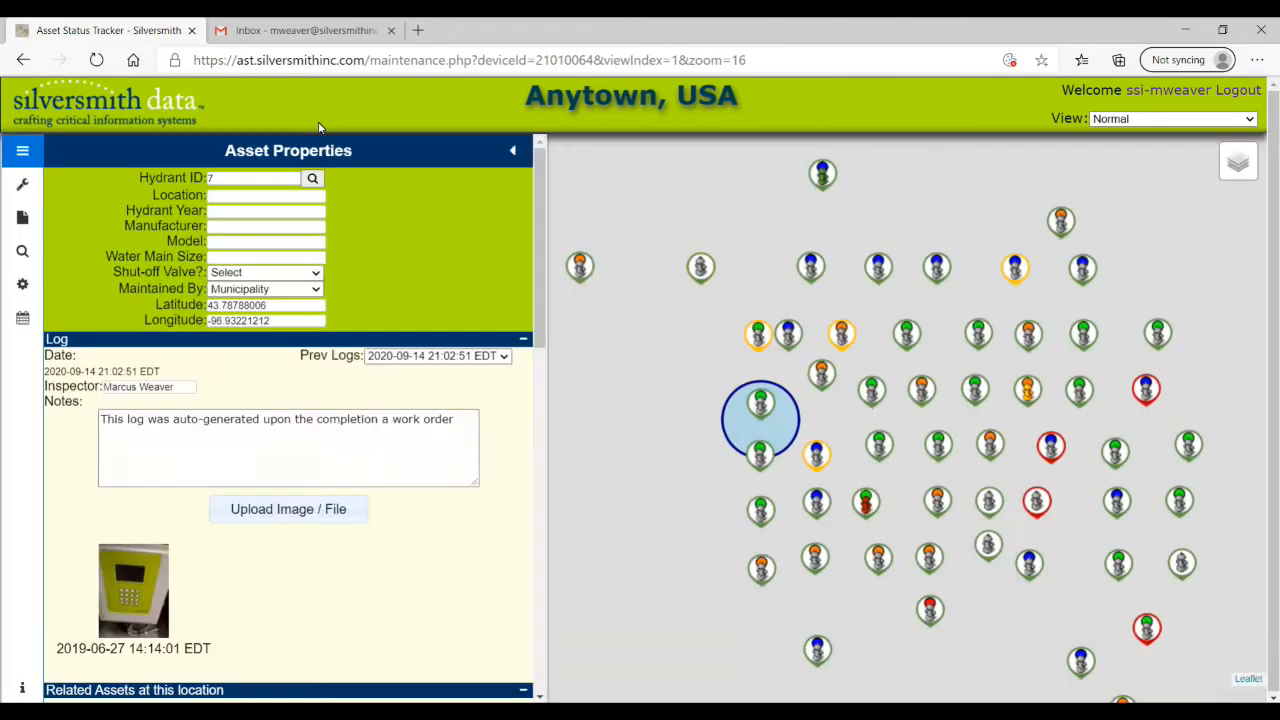
Read through the 'Silversmith - AST Maintenance Status' email for Hydrant 7 in Gmail.
click(300, 30)
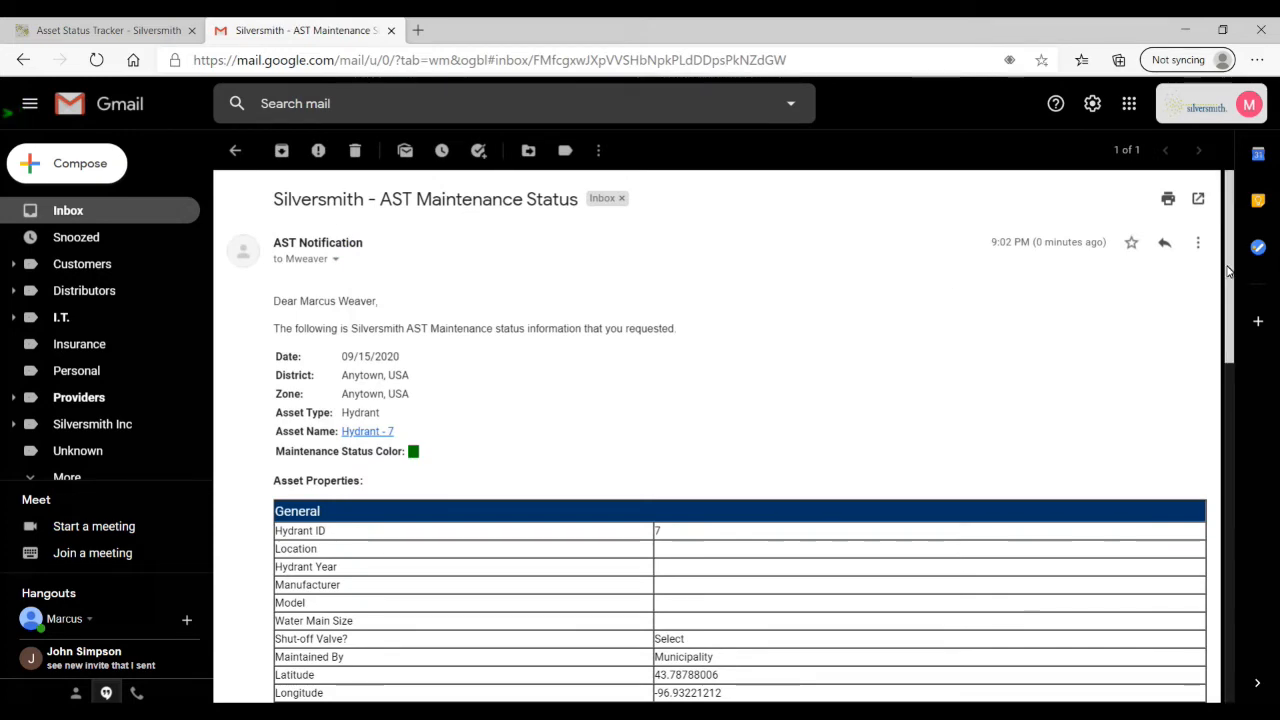
scroll(down, 3)
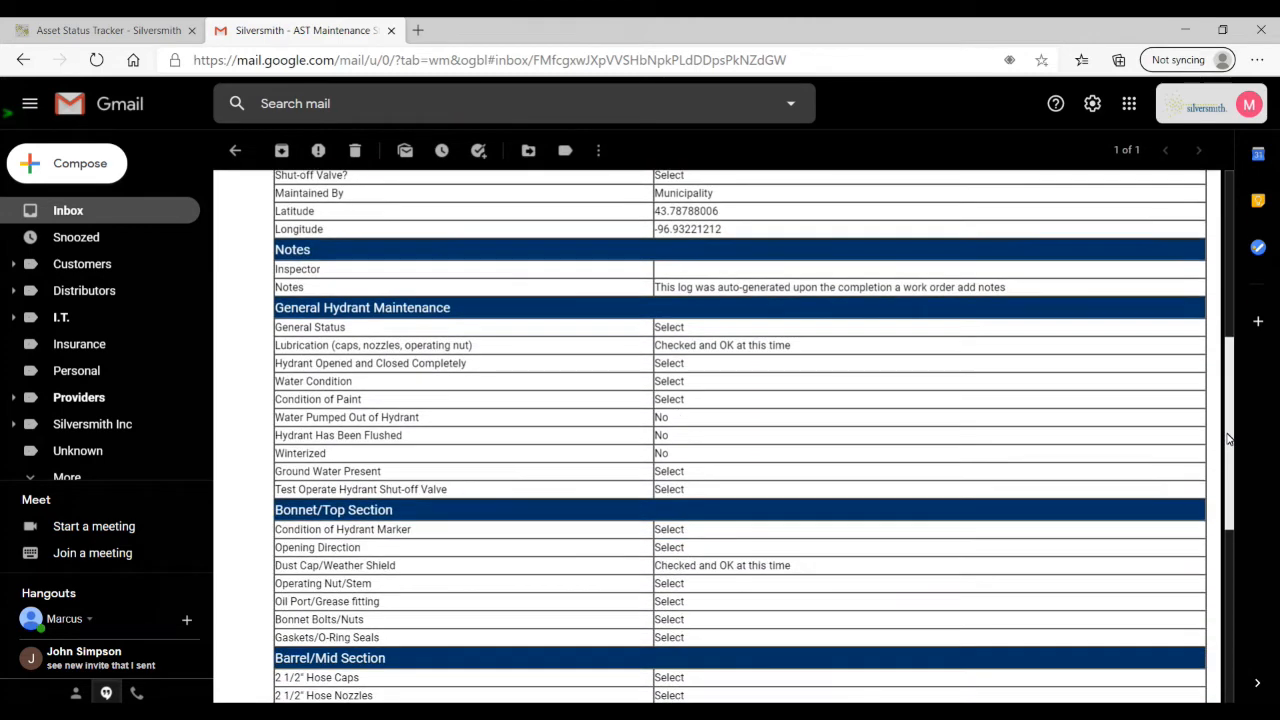
scroll(down, 3)
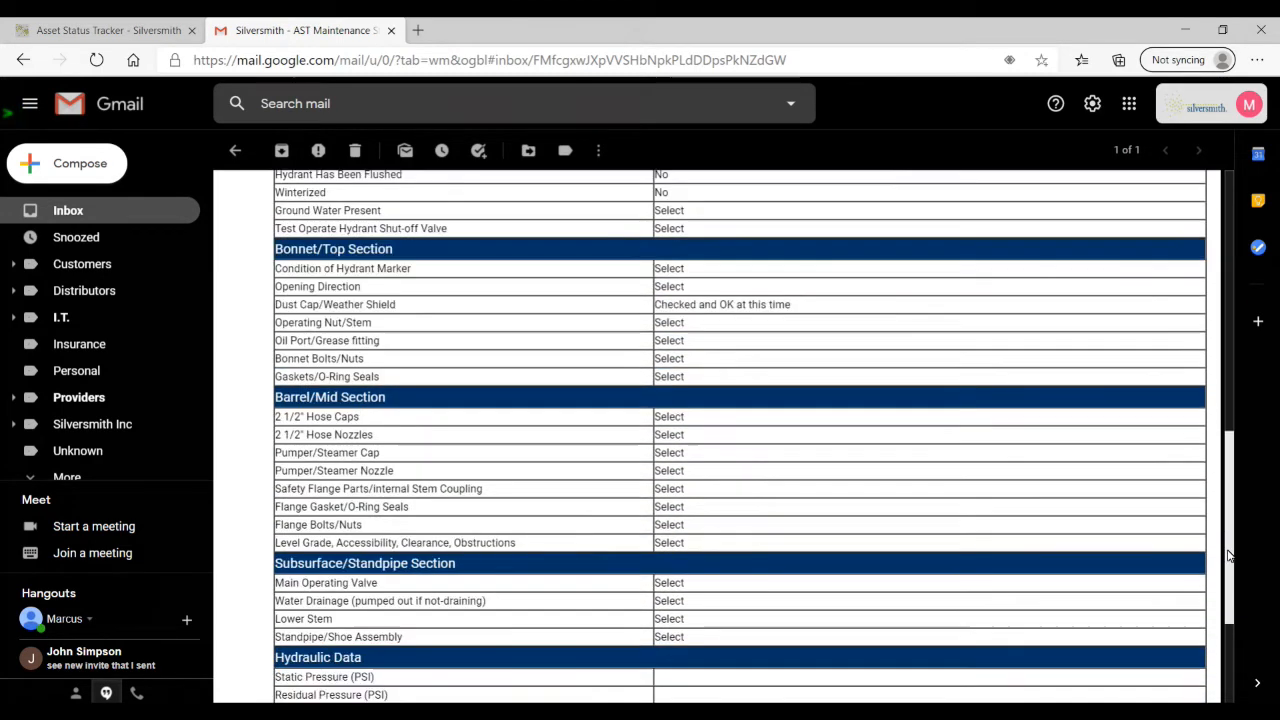
scroll(up, 3)
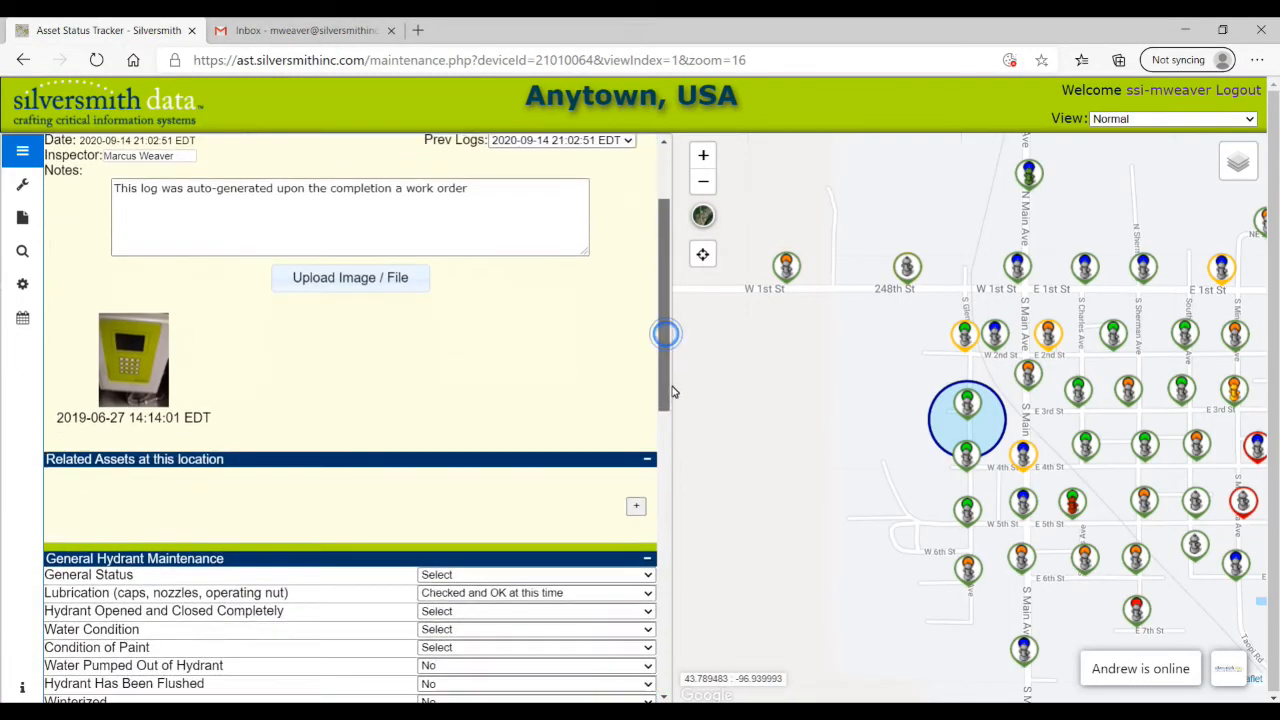
Start a new work order for Hydrant 7 from the bottom of the maintenance form.
scroll(down, 3)
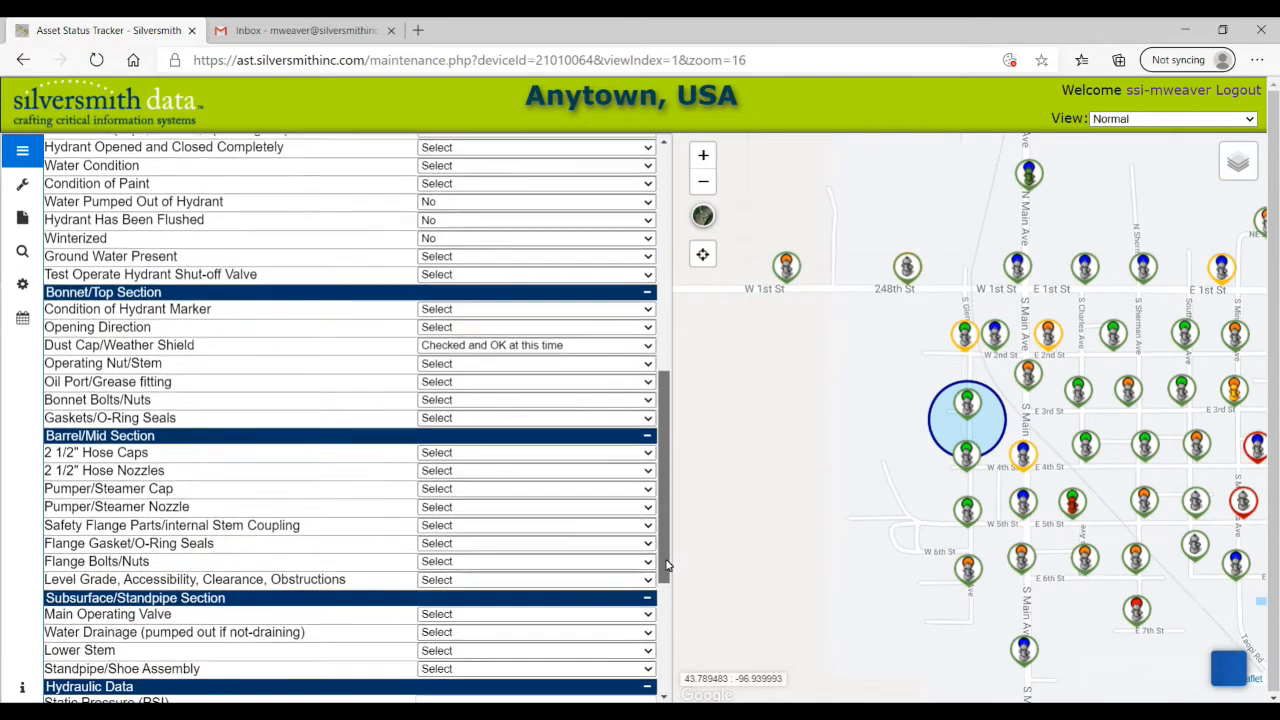
scroll(down, 3)
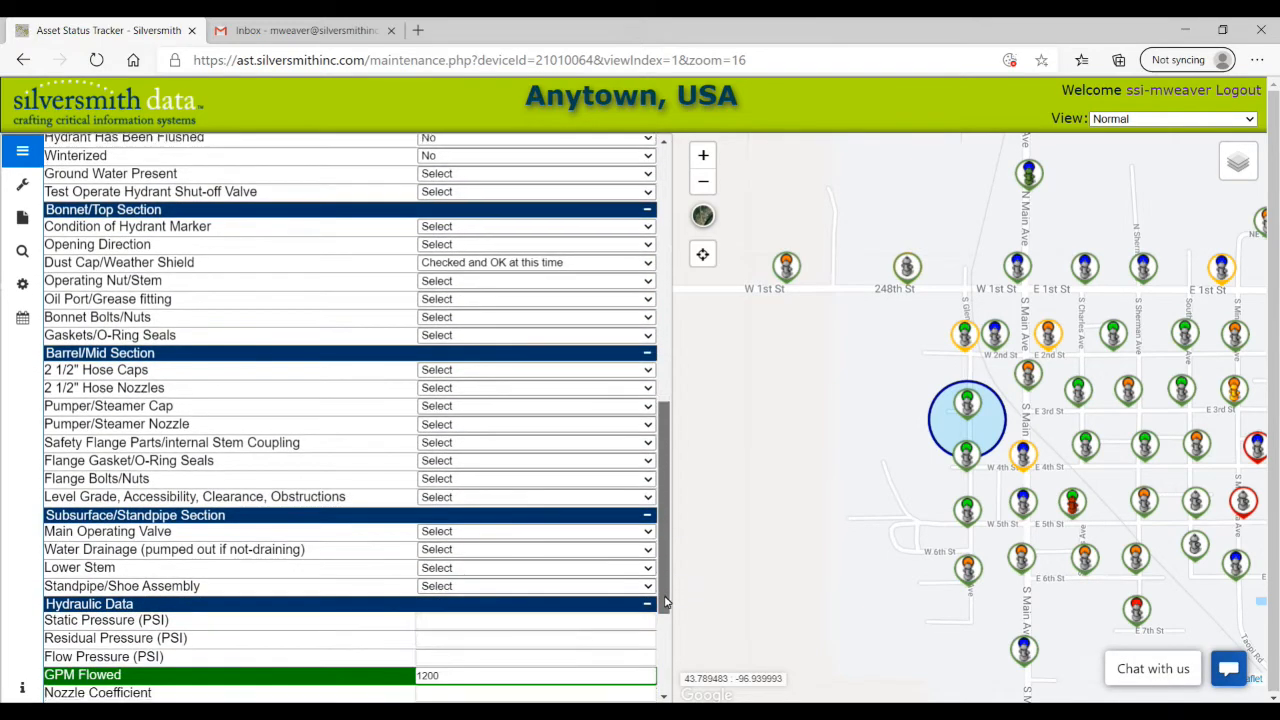
scroll(down, 3)
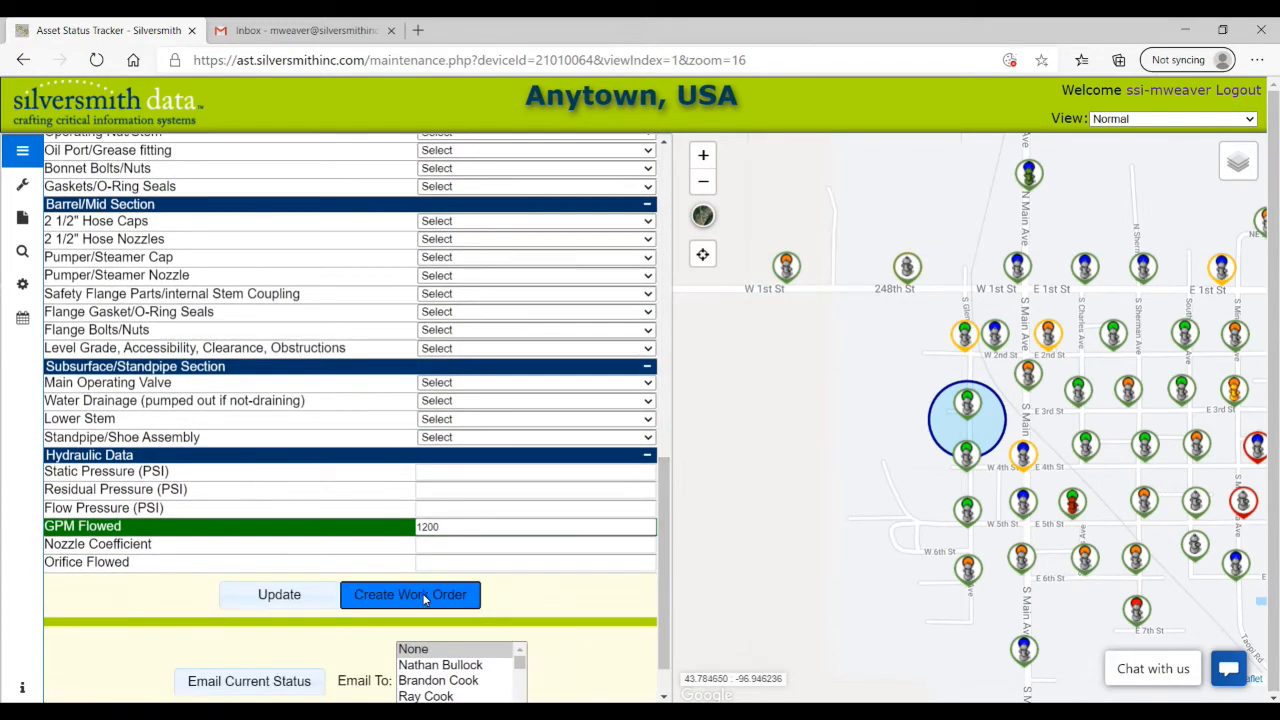
click(410, 596)
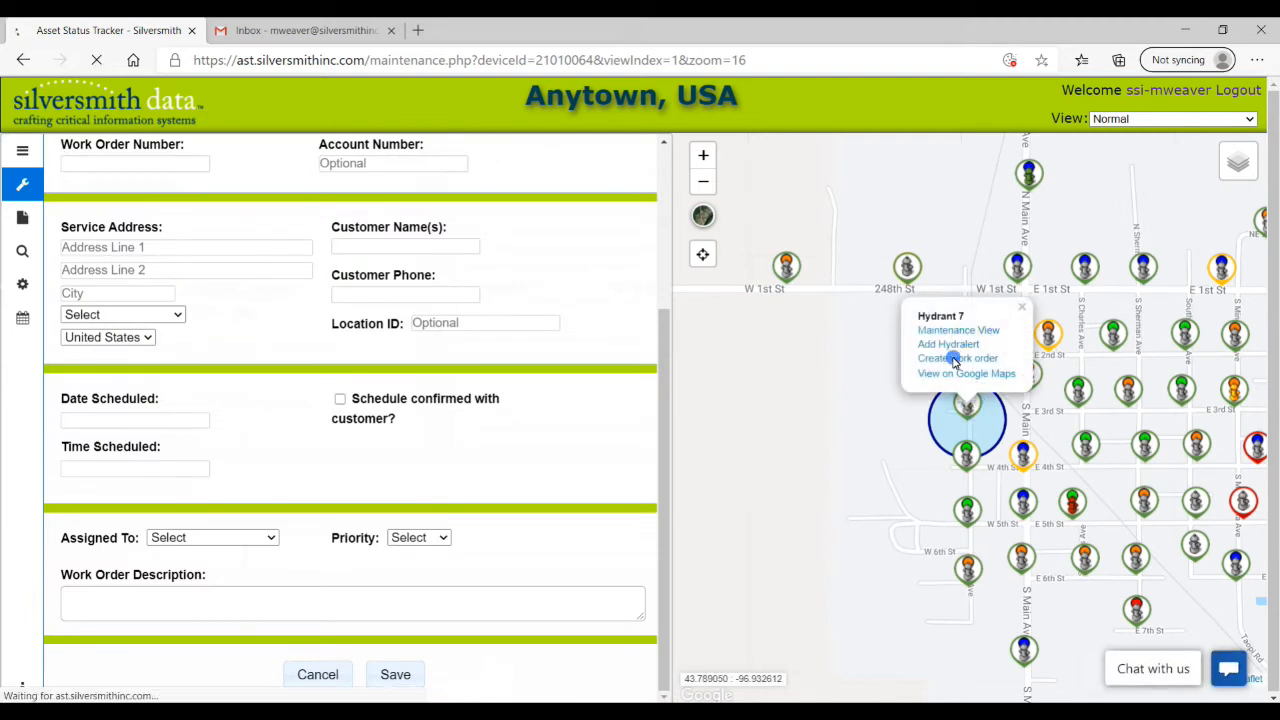
Create the work order from the map popup and collapse the side panel to show the map.
click(956, 358)
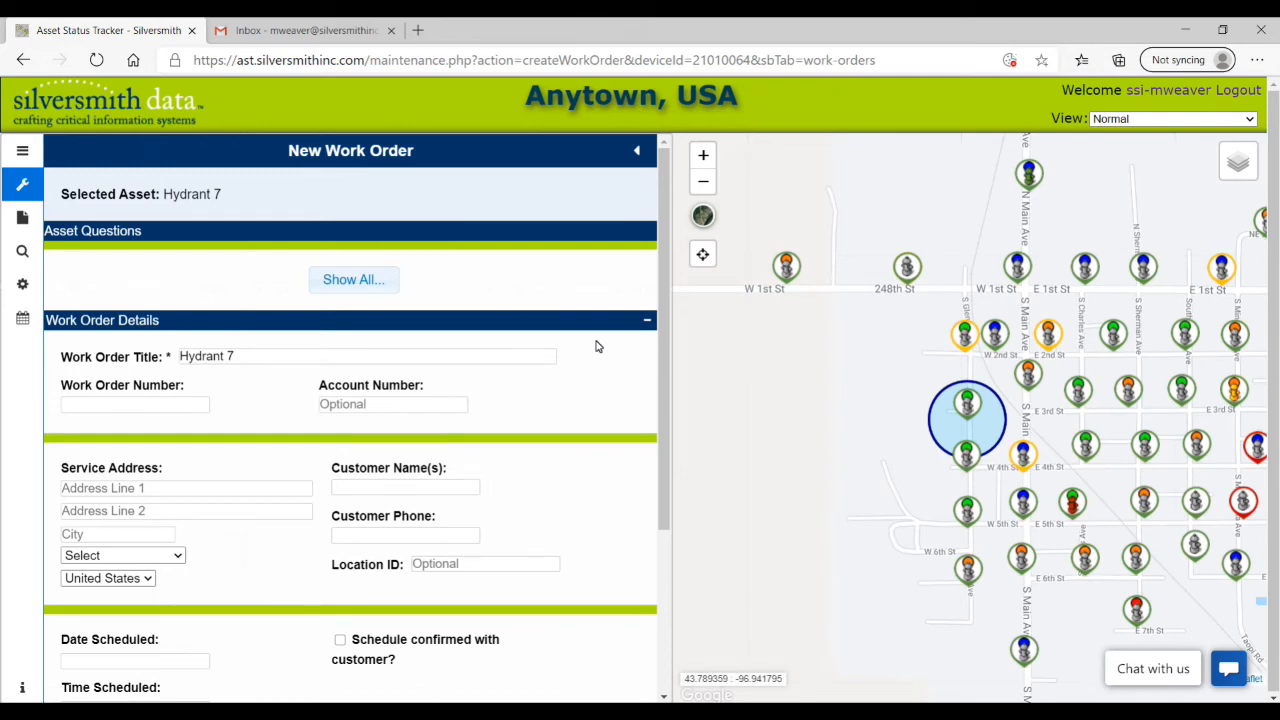
click(634, 150)
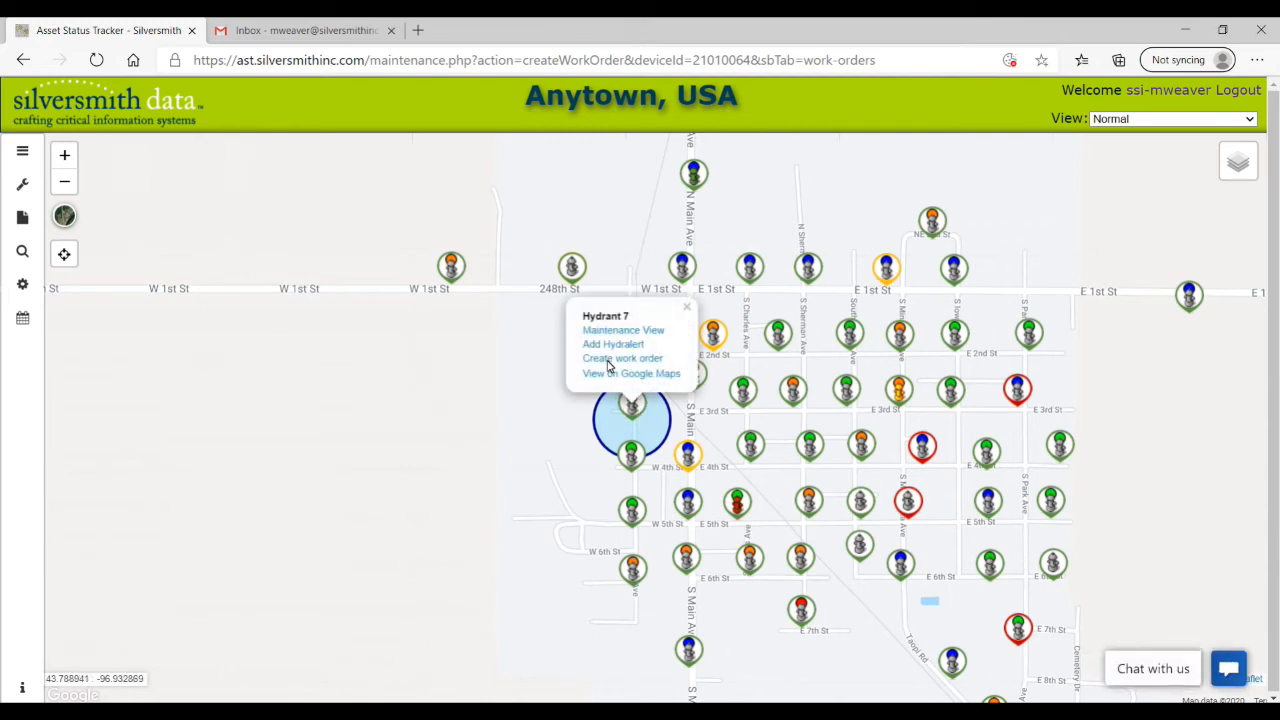
Check Hydrant 7's location in Google Maps, then return to the AST map with its popup.
click(628, 374)
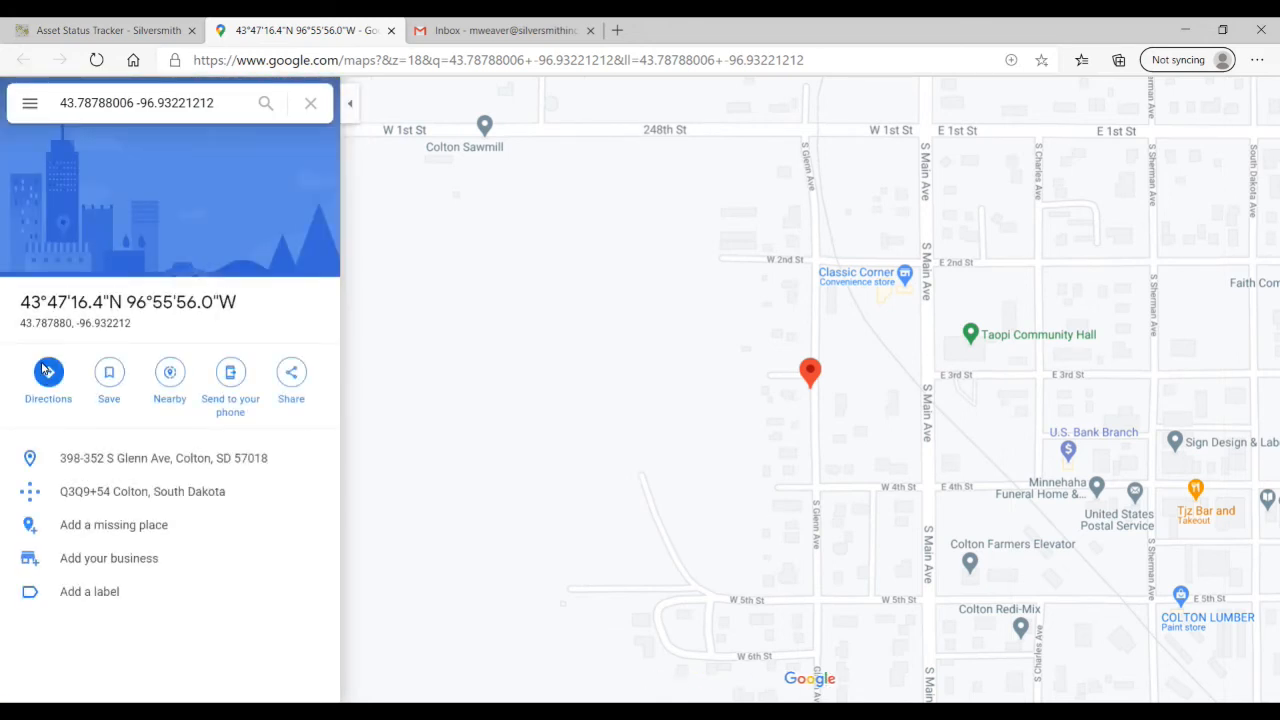
click(48, 370)
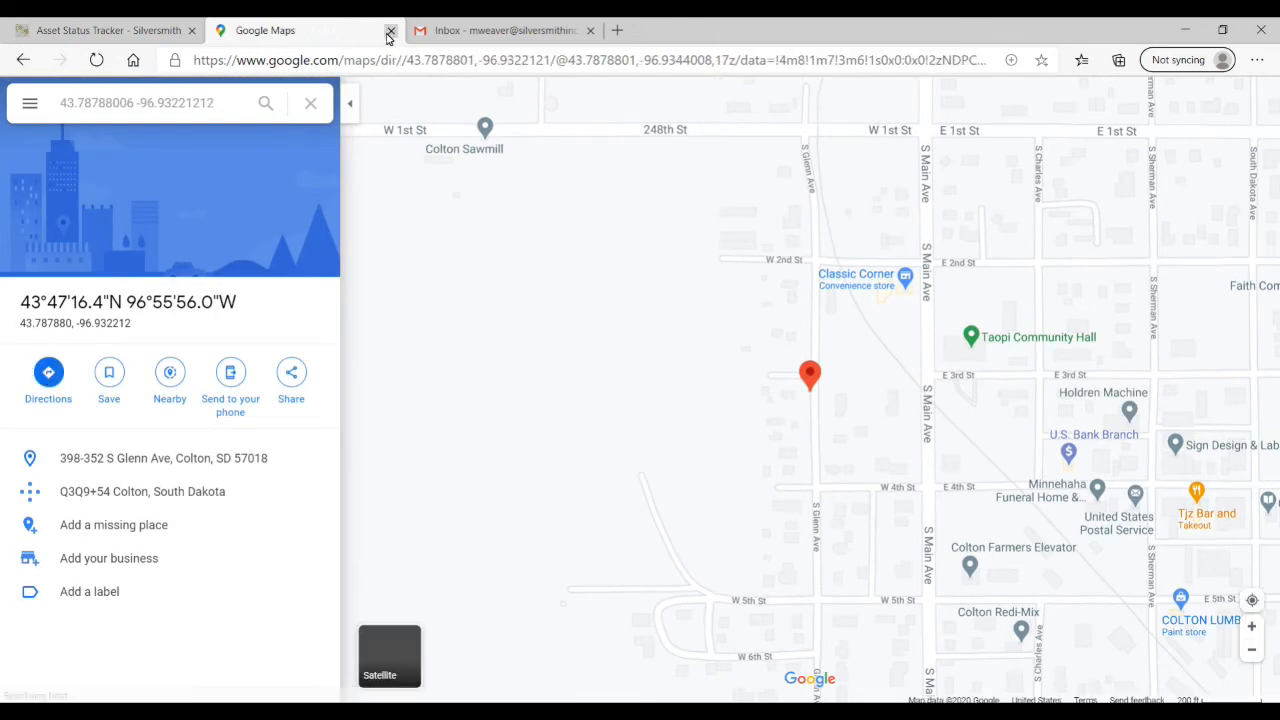
click(384, 32)
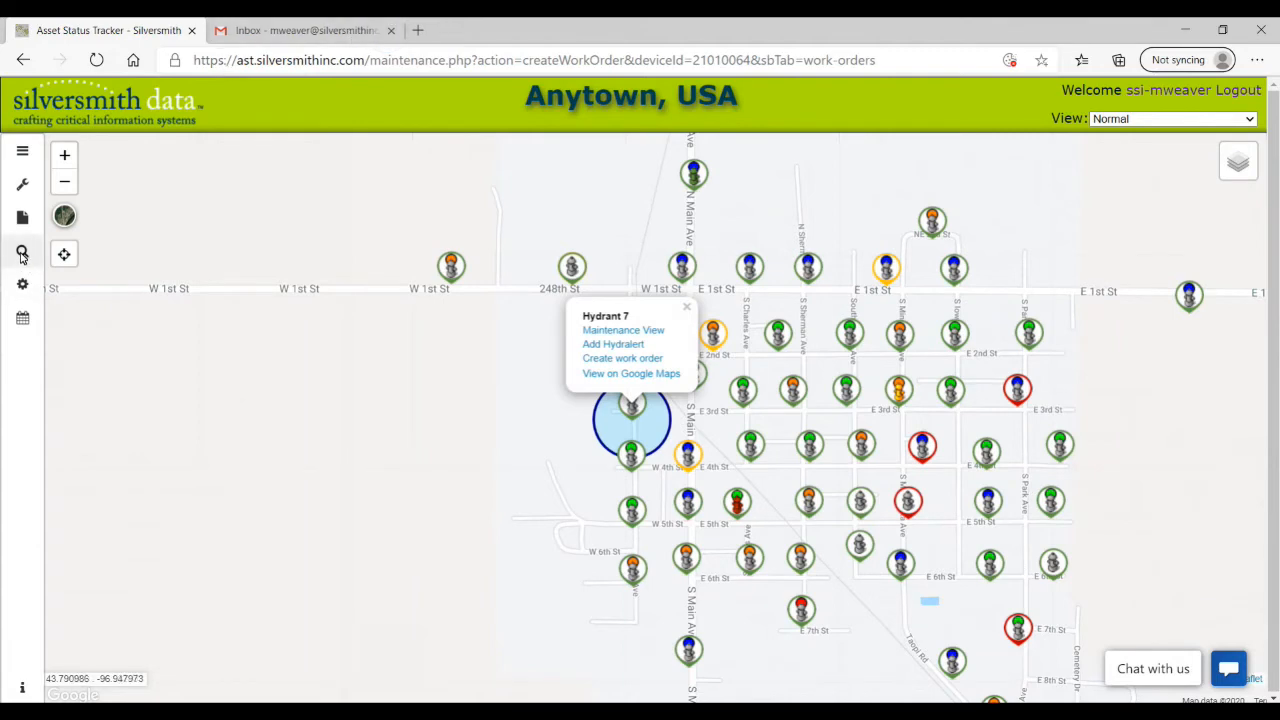
Search assets for '7' and jump to the matching hydrant on the map.
click(20, 252)
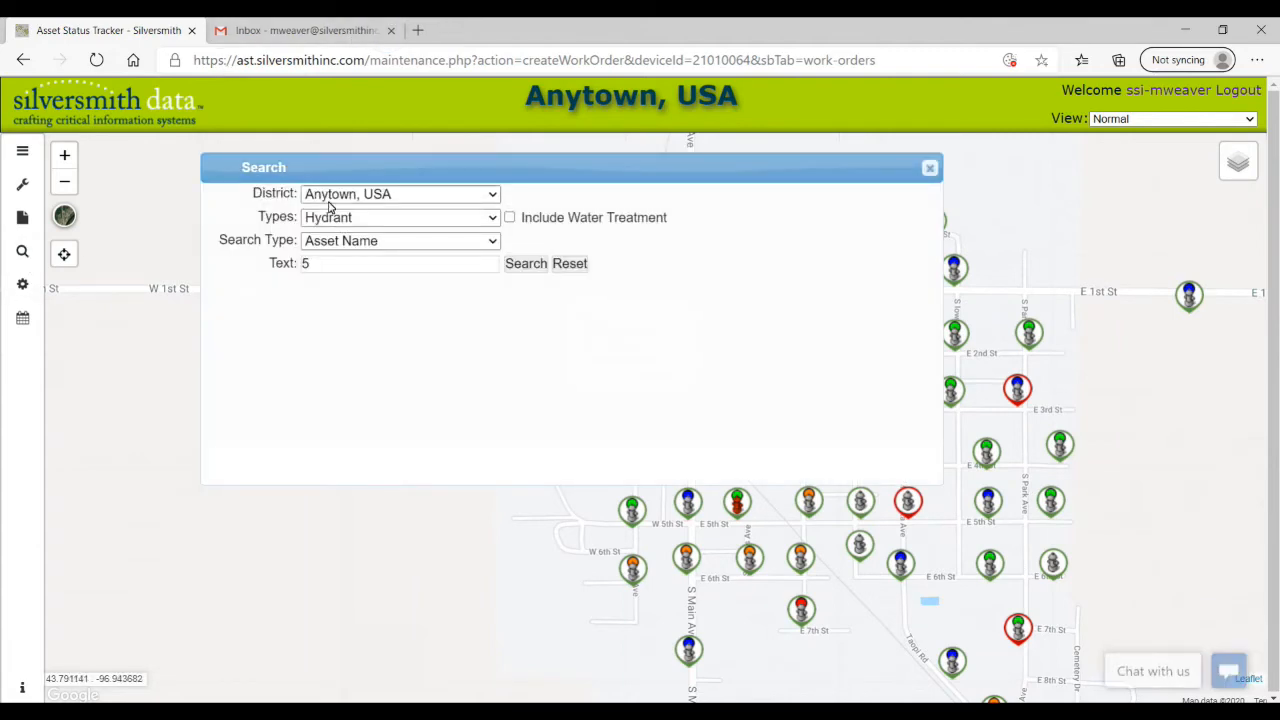
text(7)
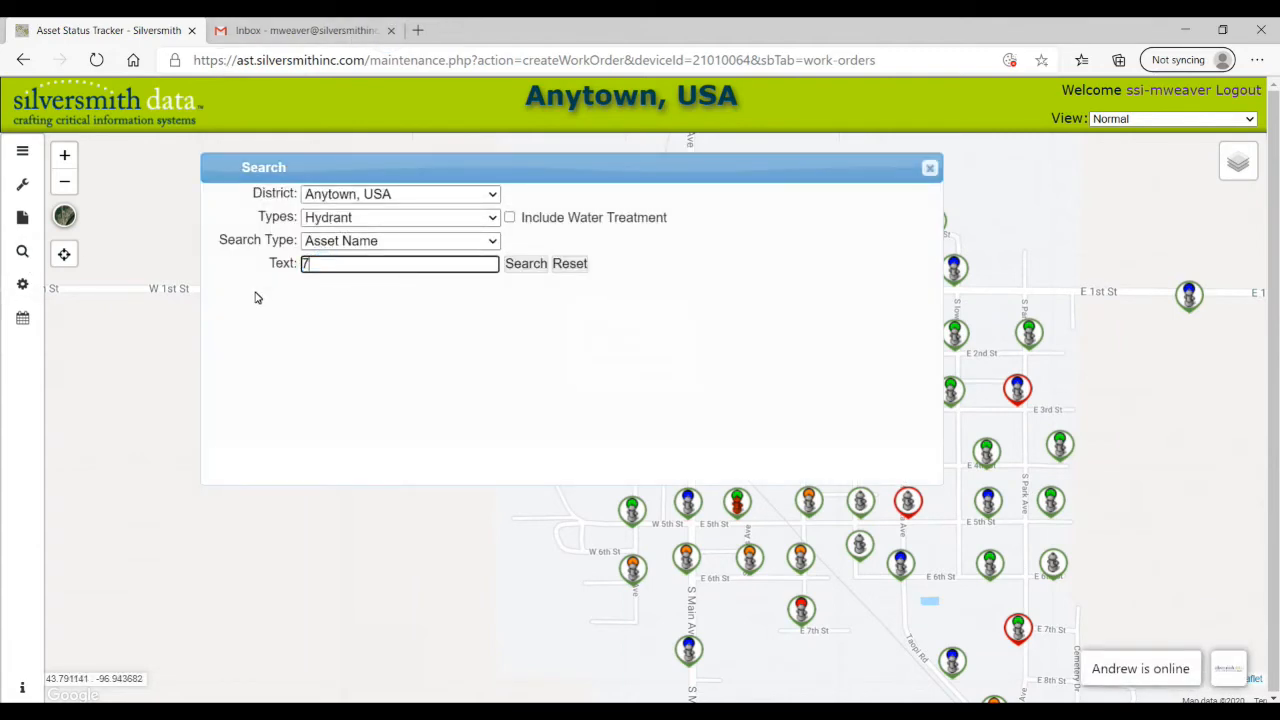
click(524, 264)
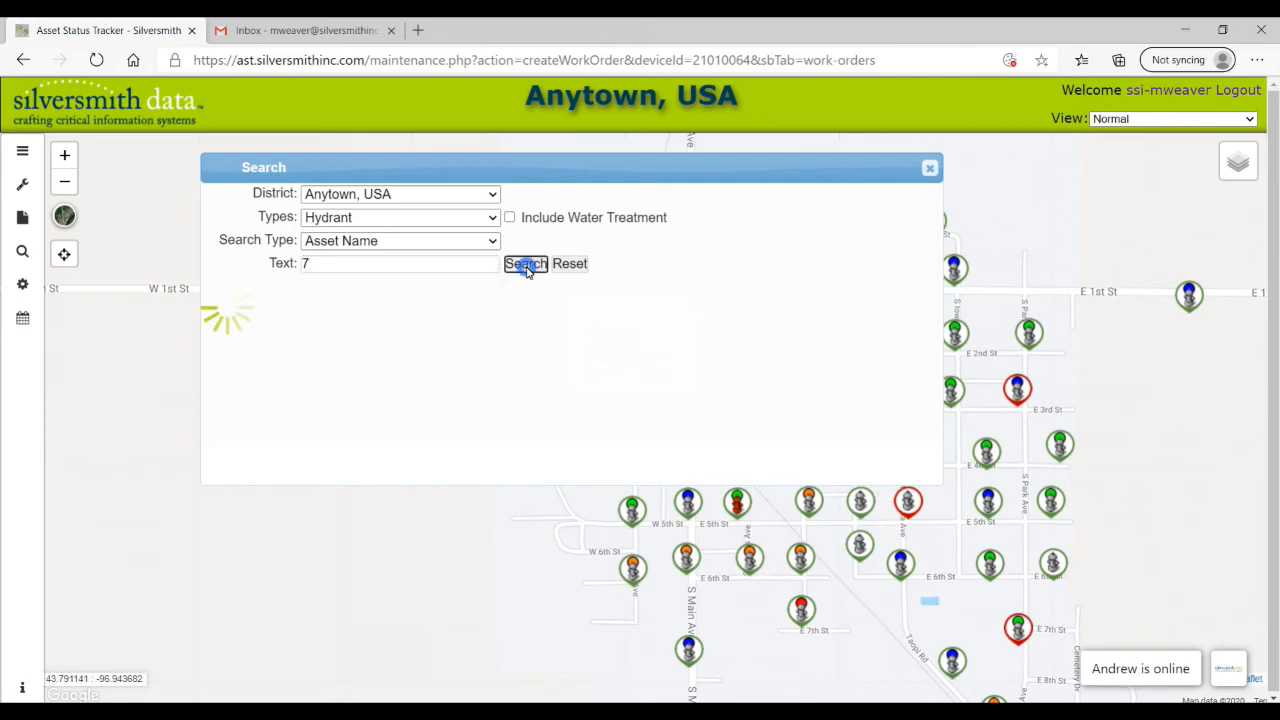
click(524, 264)
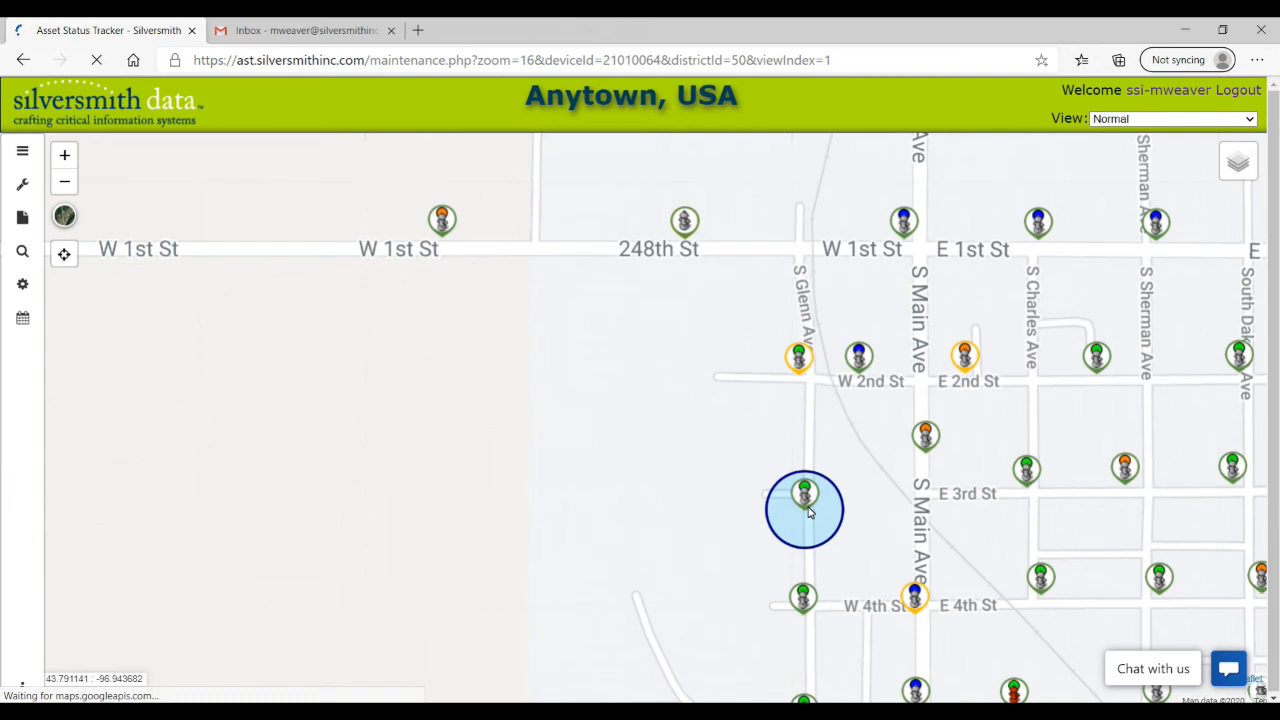
Show Hydrant 7's asset properties and maintenance log, then go to user Settings.
click(804, 500)
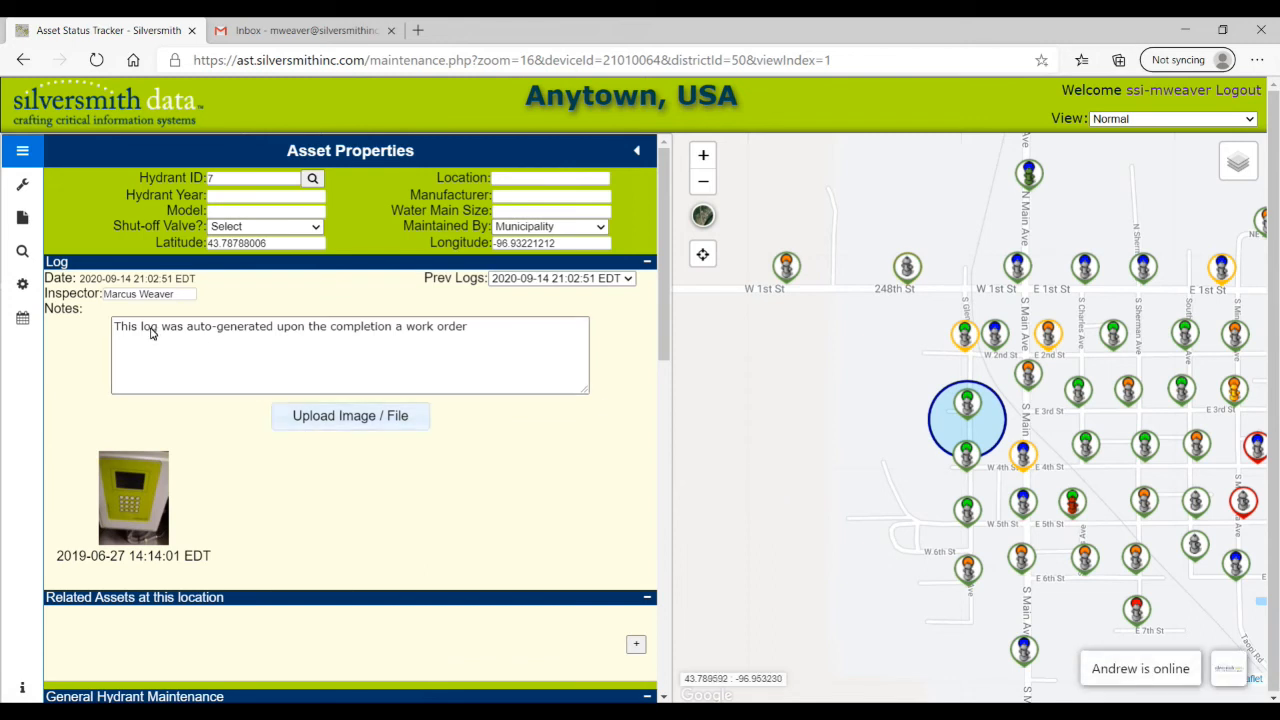
click(22, 284)
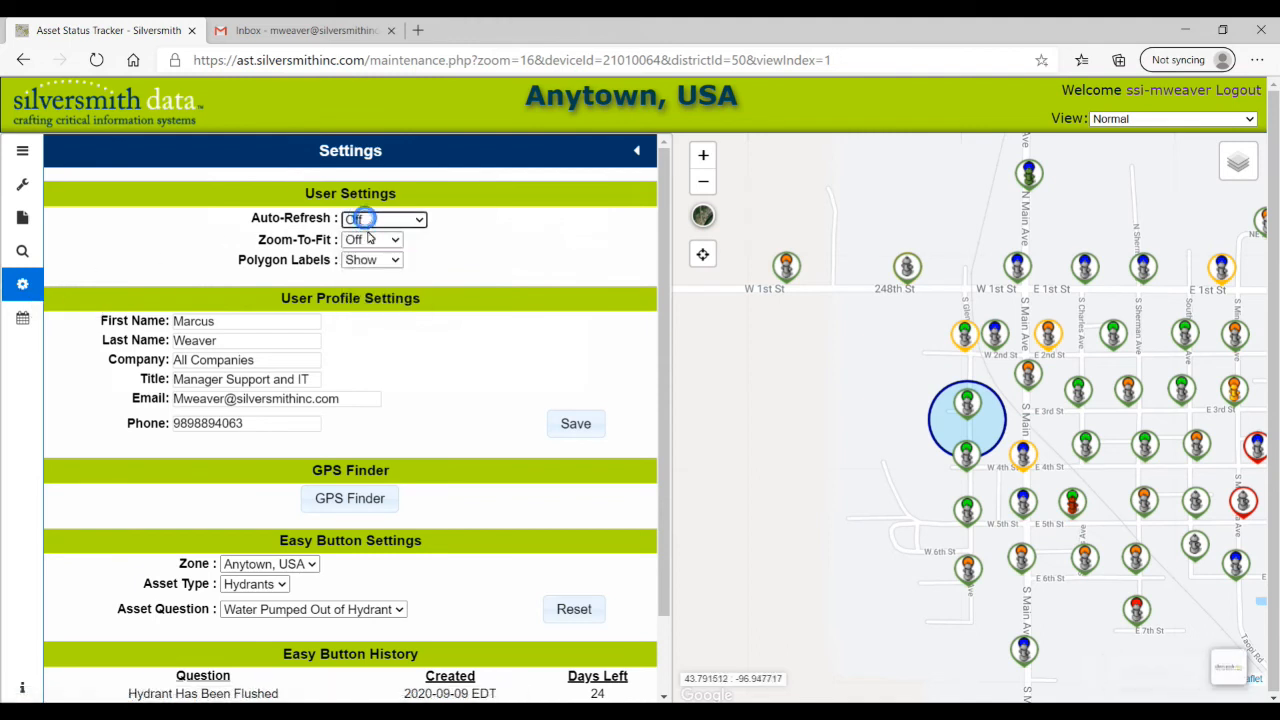
Set Polygon Labels to Show in Settings.
click(372, 260)
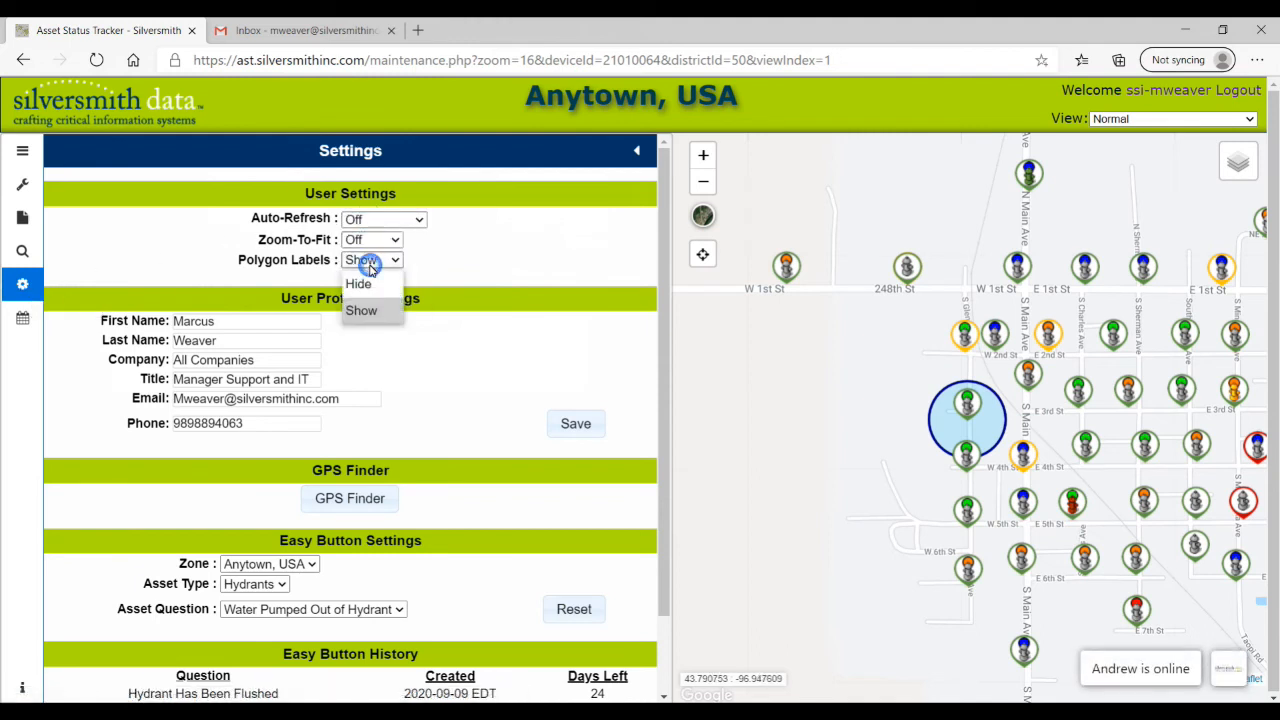
click(360, 310)
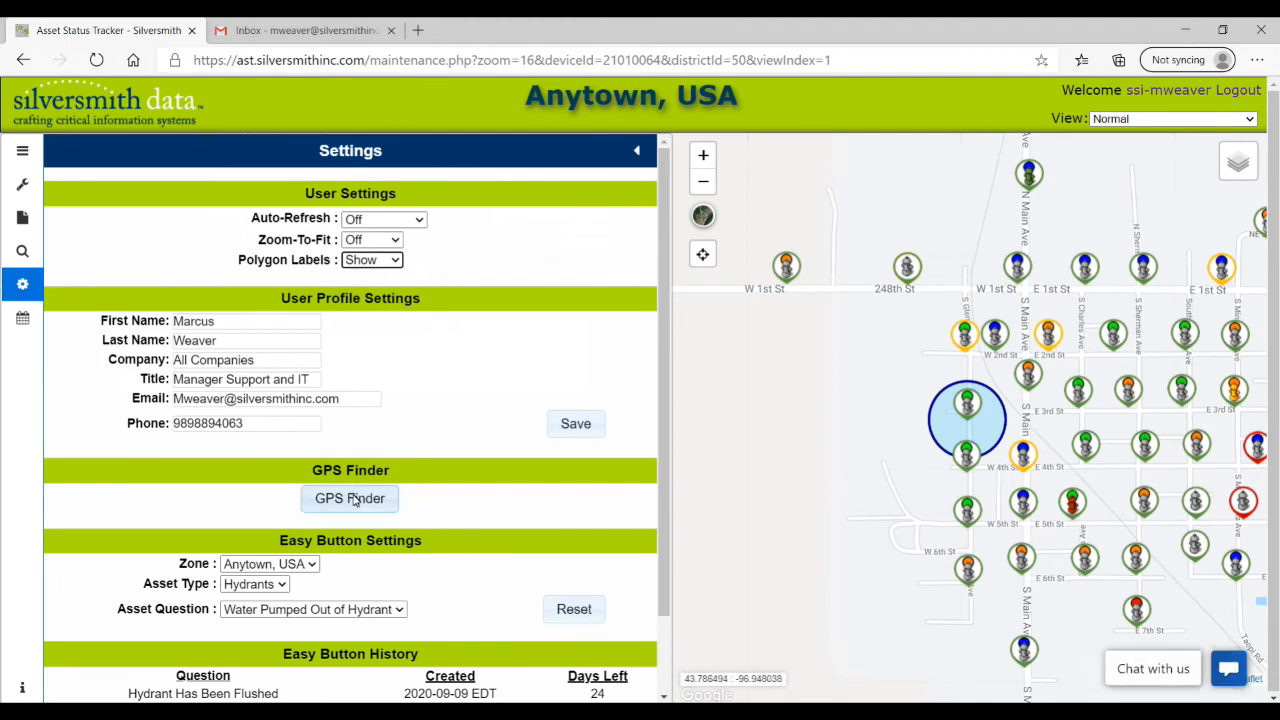
Launch GPS Finder in its own tab, close it, and reveal Easy Button History.
click(348, 498)
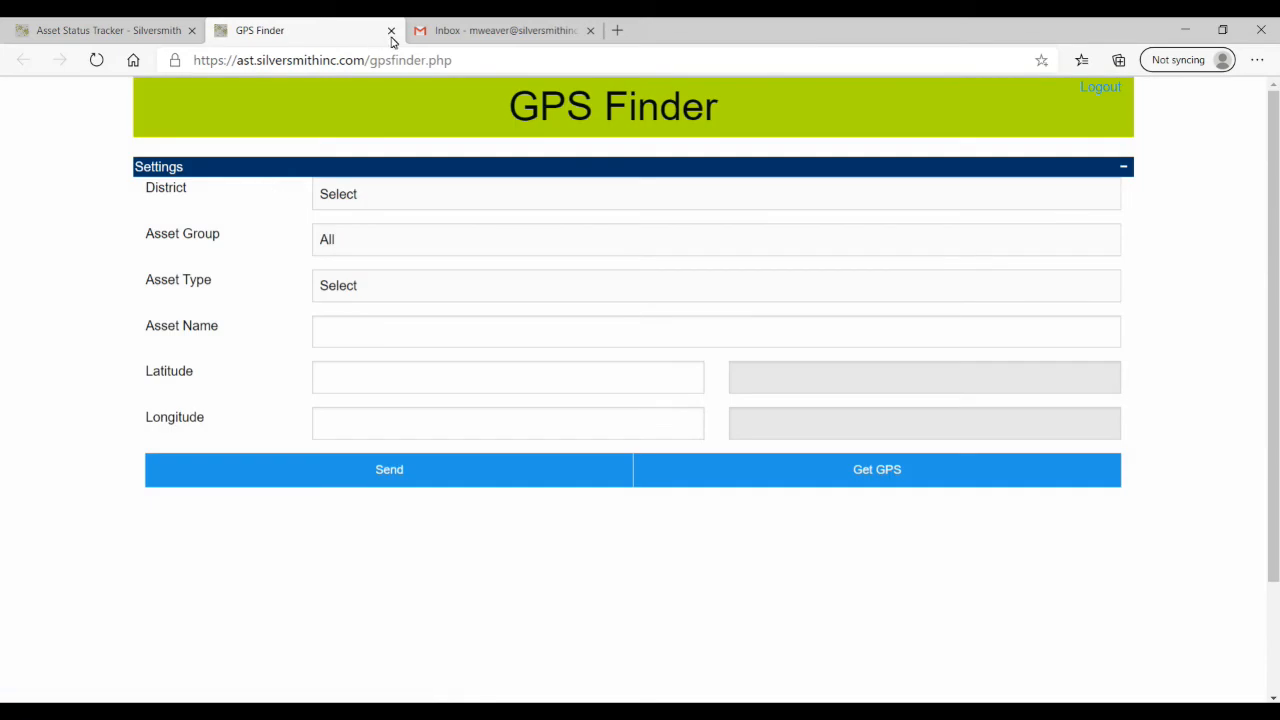
click(392, 30)
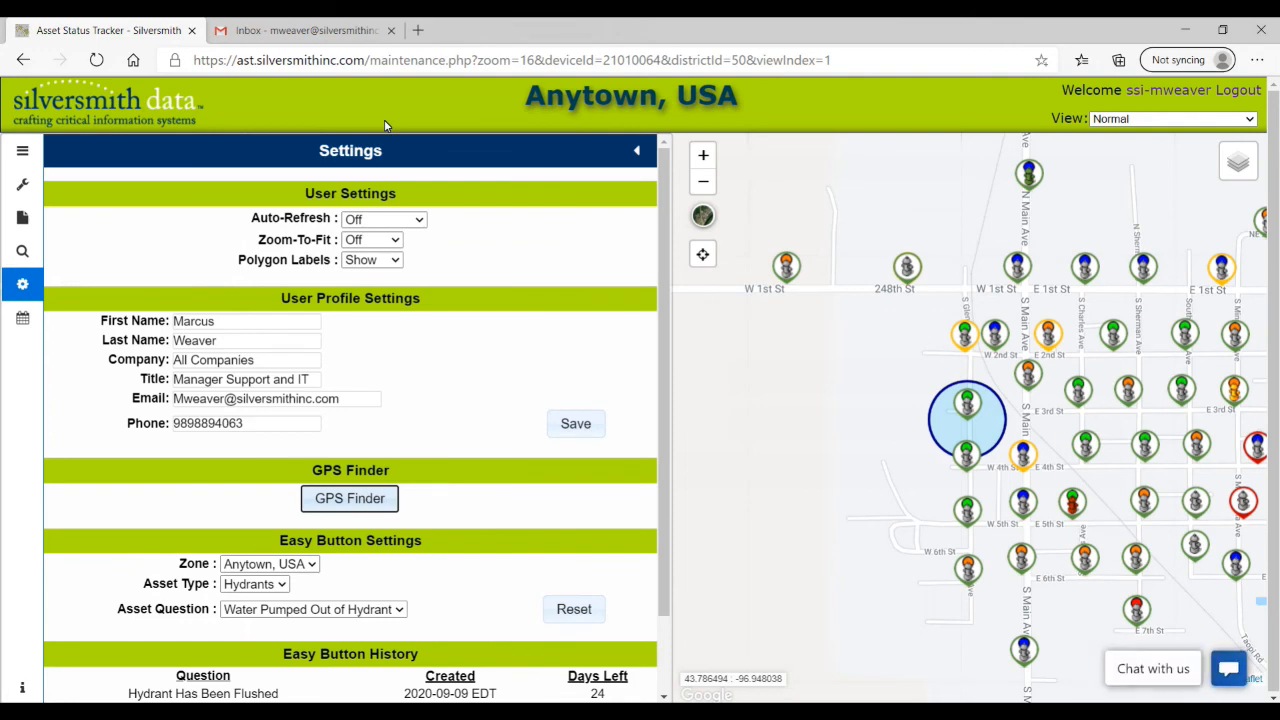
scroll(down, 3)
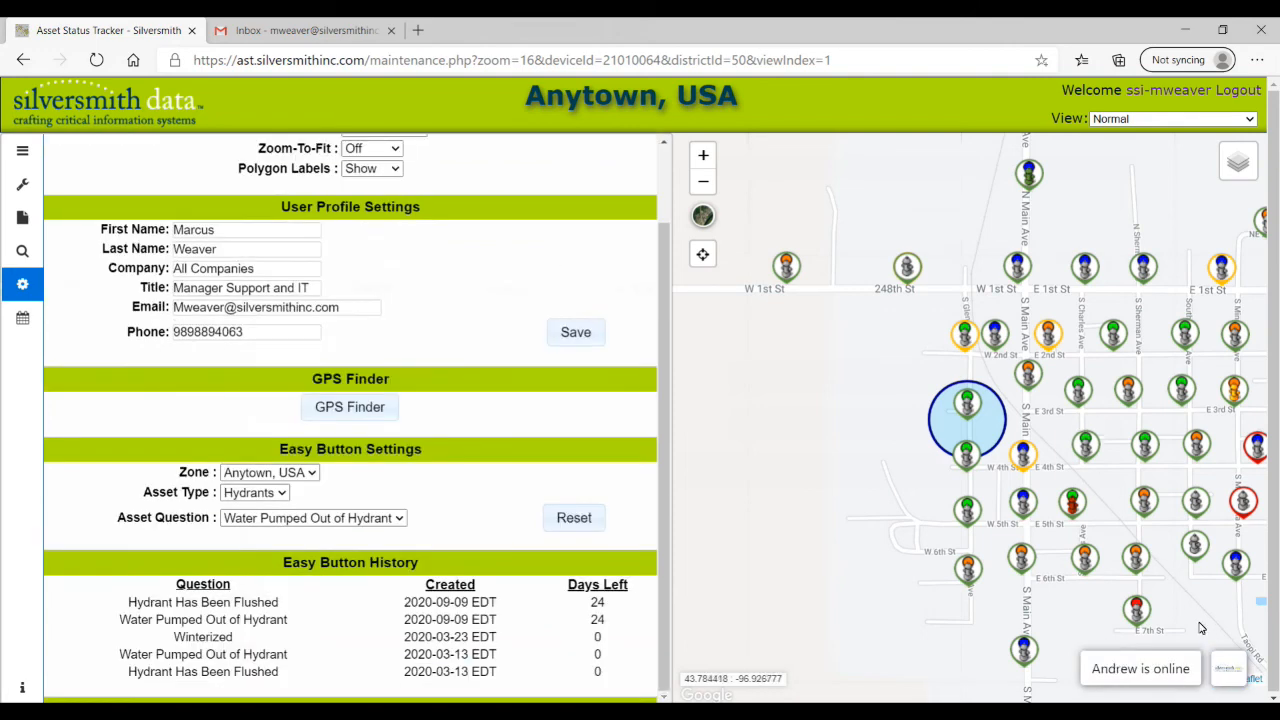